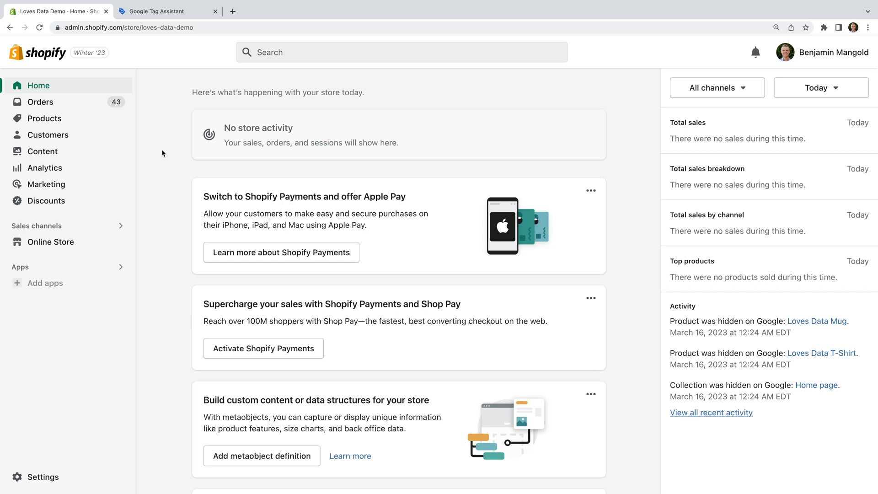
{"action": "mouse_move", "coordinate": [53, 451]}
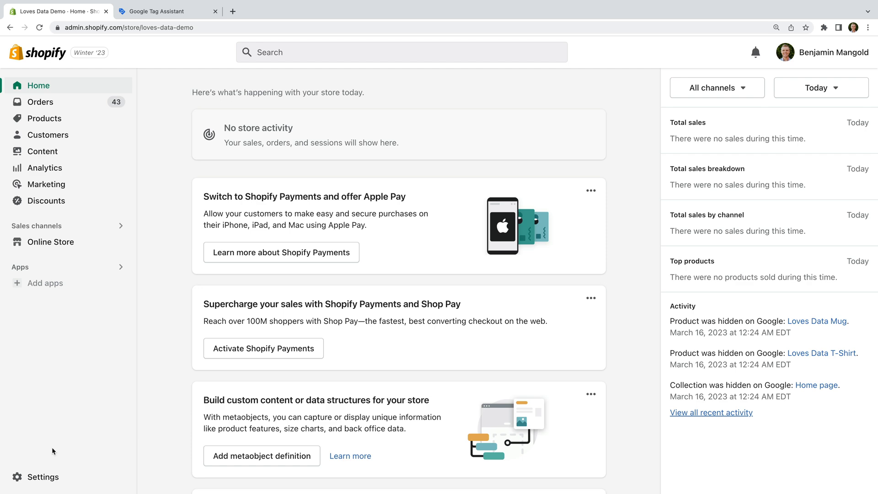
Step: Open Settings for the Loves Data Demo store from the admin sidebar
{"action": "left_click", "coordinate": [42, 476]}
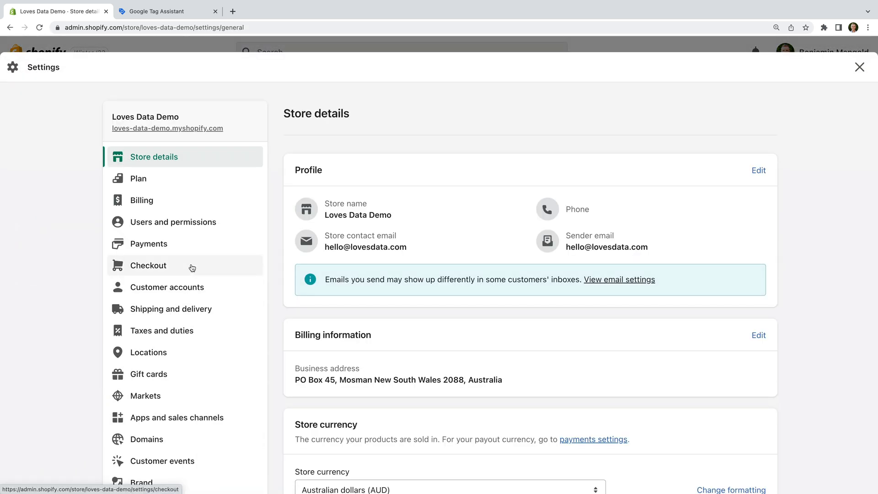
Step: Open the Checkout settings and scroll down to the Order status page section
{"action": "left_click", "coordinate": [148, 265]}
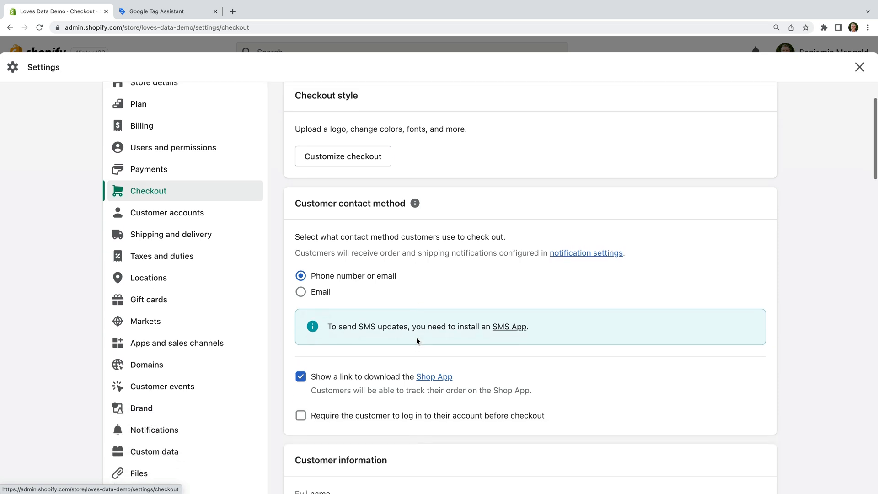
{"action": "scroll", "scroll_direction": "down", "scroll_amount": 3}
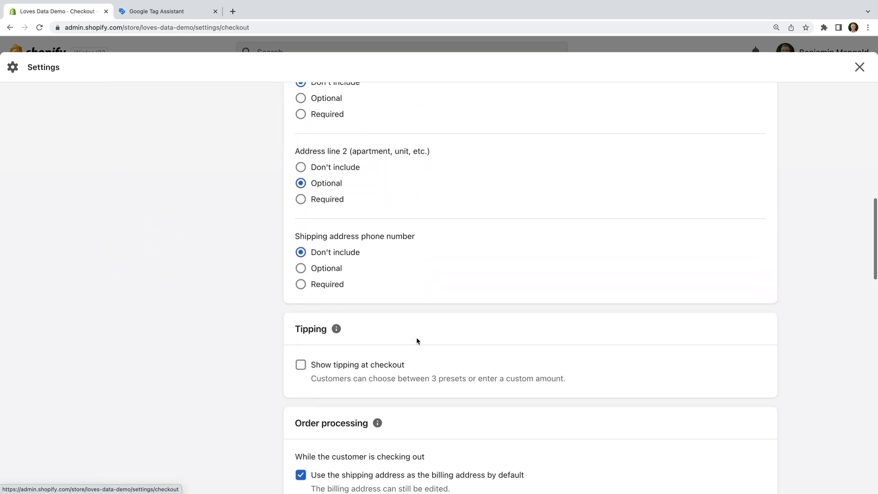
{"action": "scroll", "scroll_direction": "down", "scroll_amount": 3}
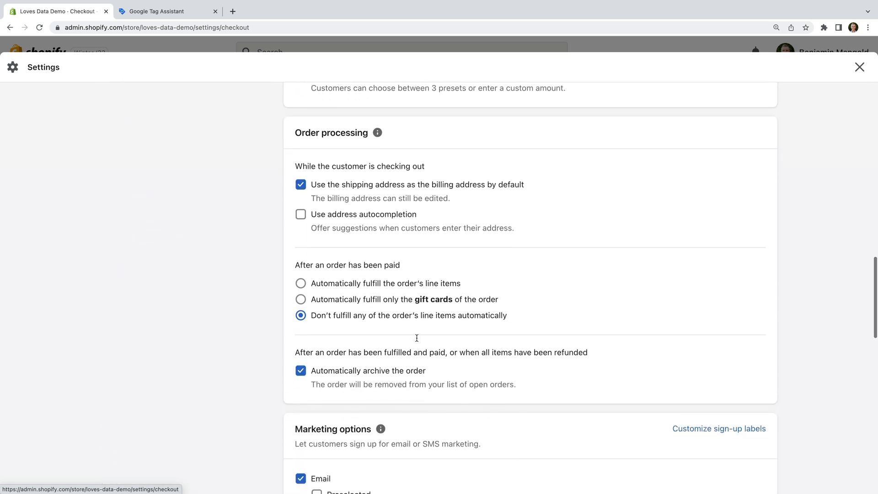
{"action": "scroll", "scroll_direction": "down", "scroll_amount": 3}
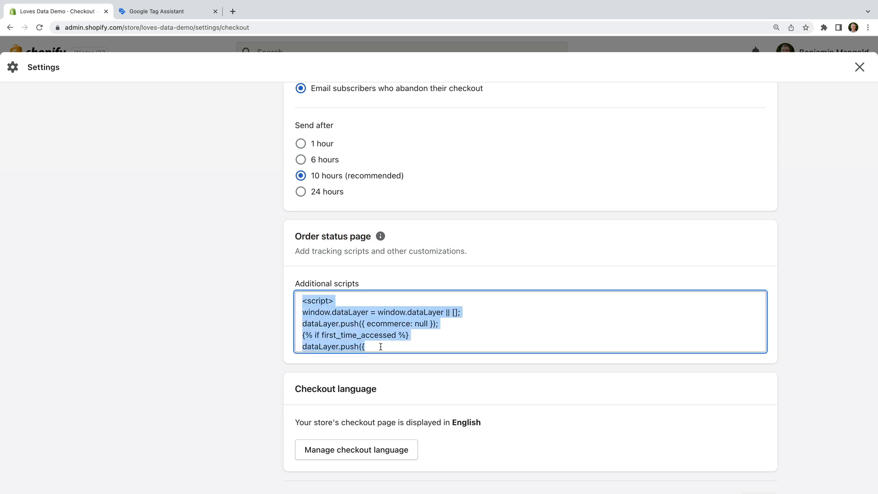
Step: Review the purchase data layer and Google Tag Manager code in Additional scripts
{"action": "left_click", "coordinate": [304, 323]}
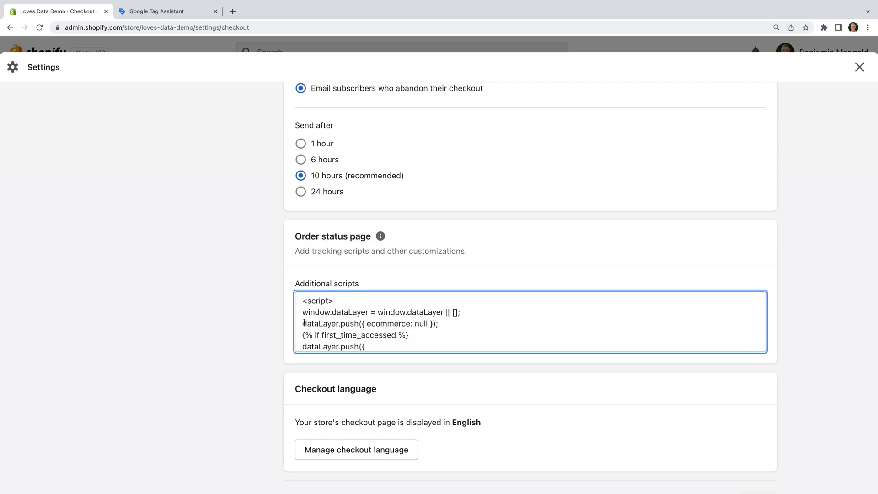
{"action": "left_click_drag", "start_coordinate": [303, 324], "coordinate": [397, 323]}
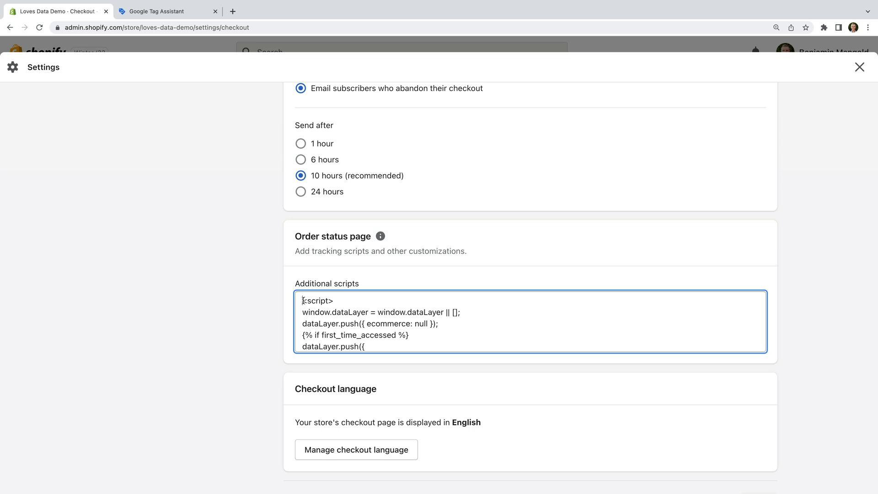
{"action": "scroll", "scroll_direction": "down", "scroll_amount": 3}
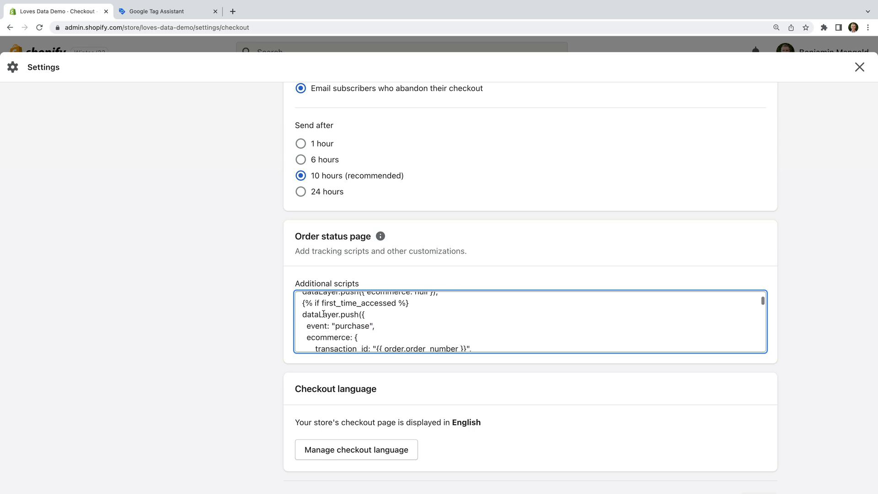
{"action": "double_click", "coordinate": [331, 322]}
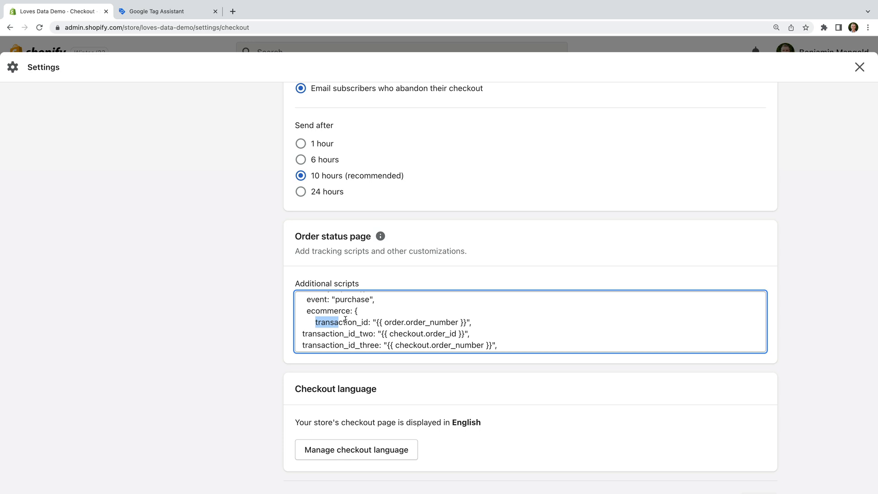
{"action": "scroll", "scroll_direction": "down", "scroll_amount": 3}
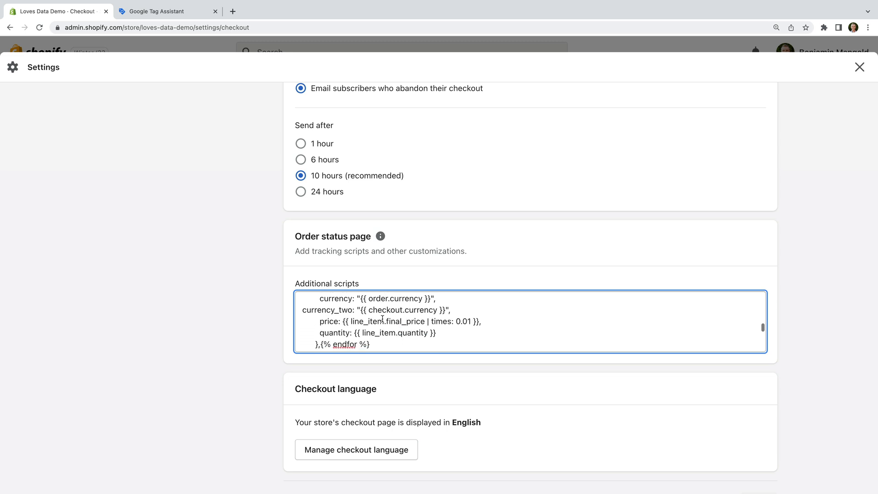
{"action": "scroll", "scroll_direction": "down", "scroll_amount": 3}
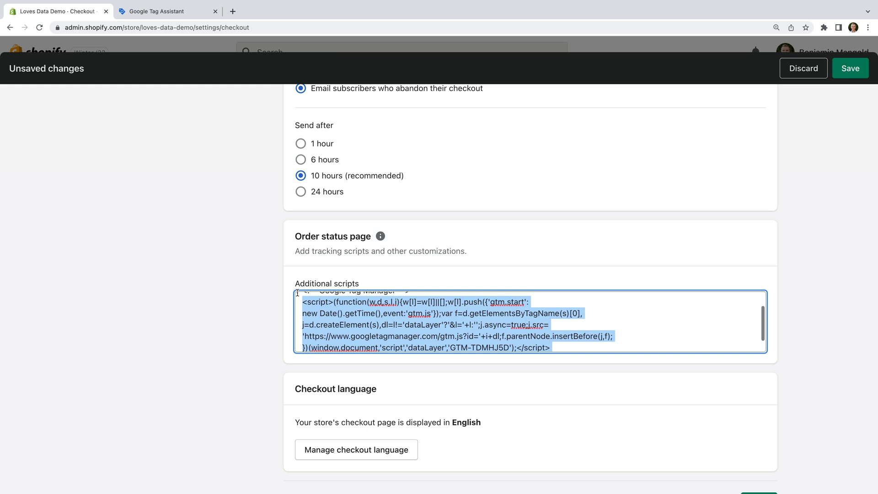
Step: Clear the data layer and Tag Manager code from Additional scripts and save checkout settings
{"action": "key", "text": "Delete"}
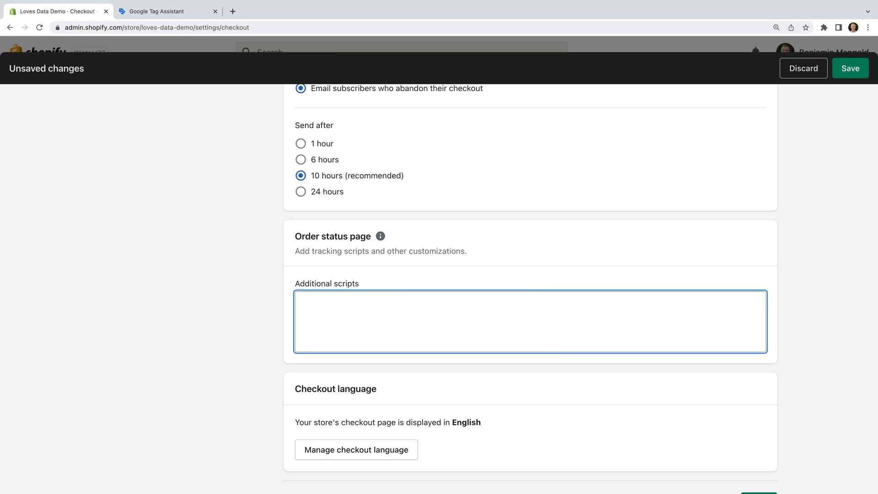
{"action": "left_click", "coordinate": [263, 315]}
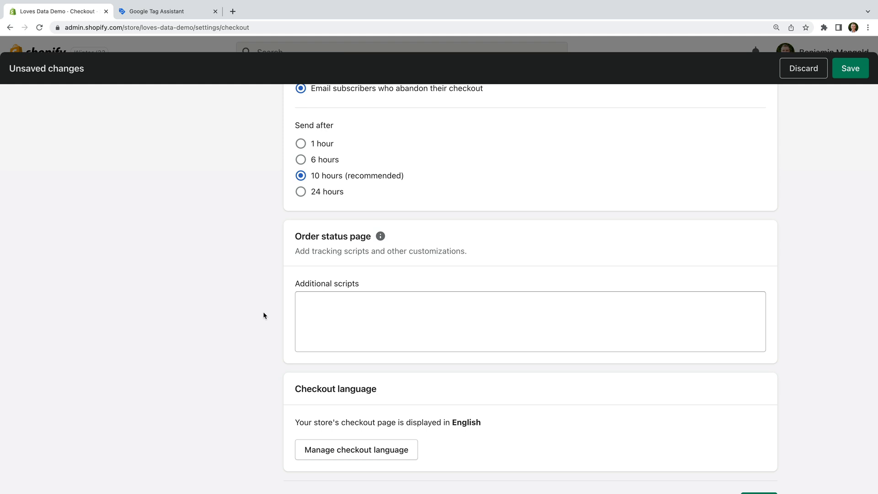
{"action": "mouse_move", "coordinate": [816, 102]}
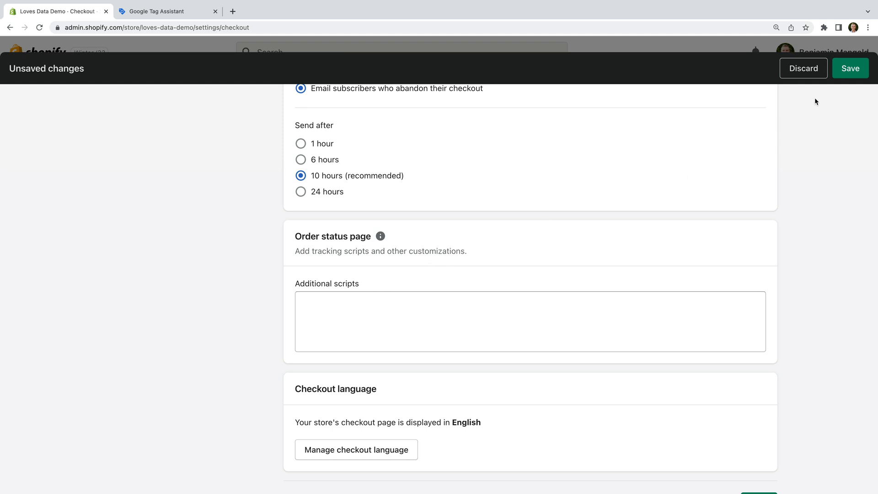
{"action": "left_click", "coordinate": [850, 67]}
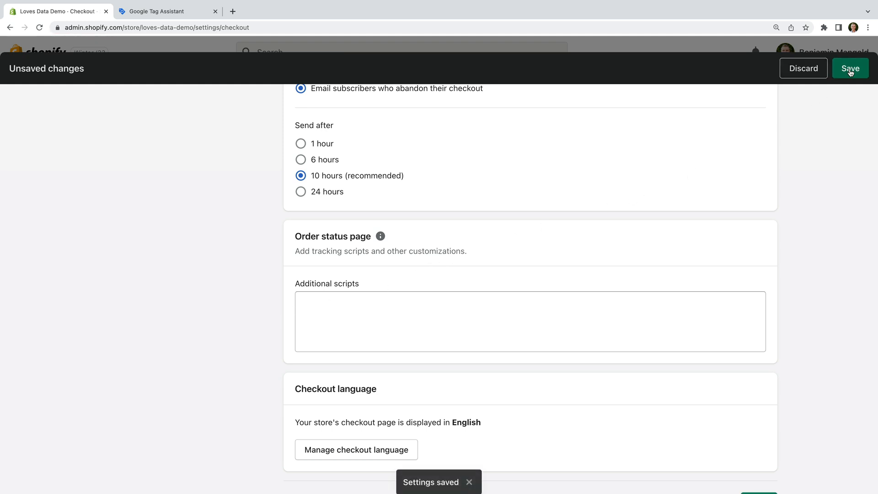
{"action": "left_click", "coordinate": [850, 67]}
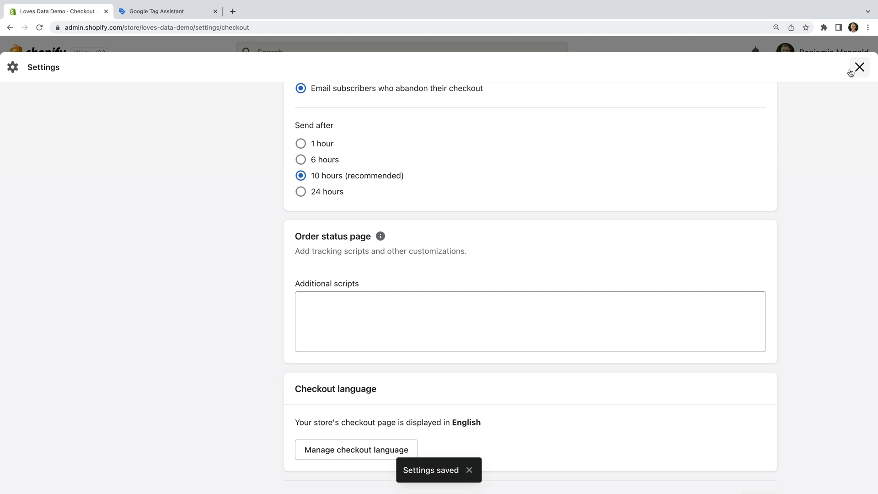
Step: Close Settings and open Edit code for the Debut theme under Online Store > Themes
{"action": "left_click", "coordinate": [859, 68]}
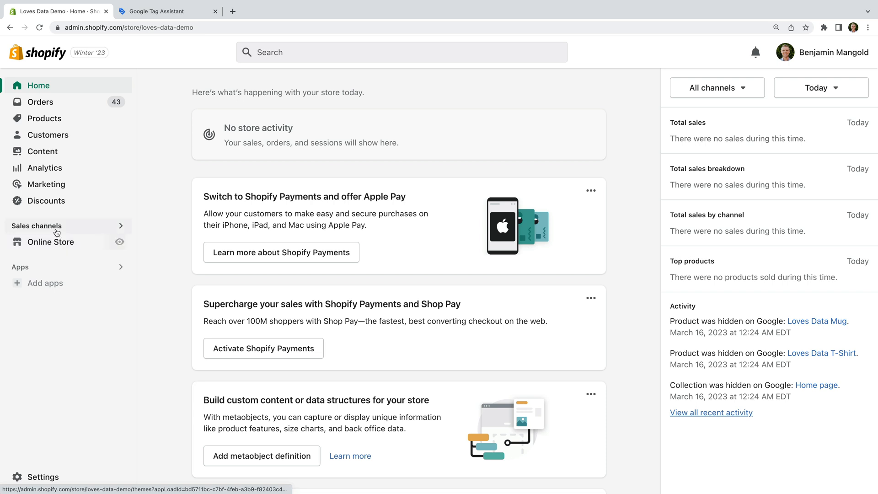
{"action": "left_click", "coordinate": [50, 242]}
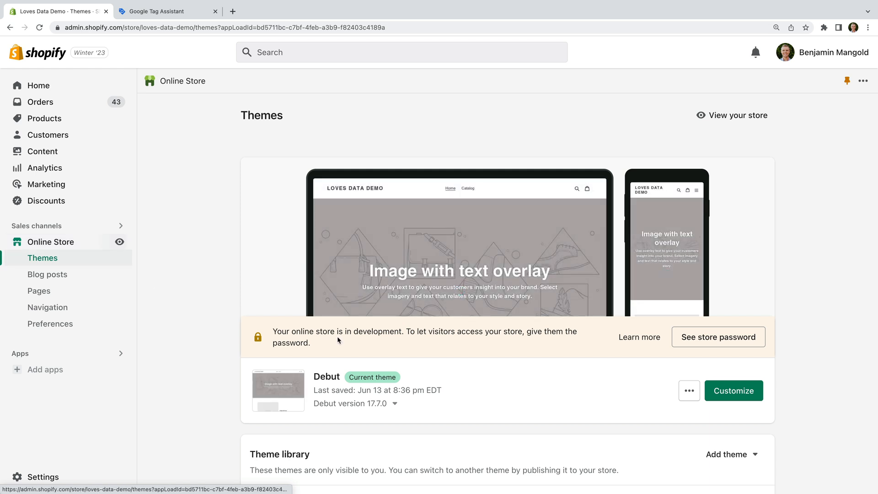
{"action": "left_click", "coordinate": [688, 390]}
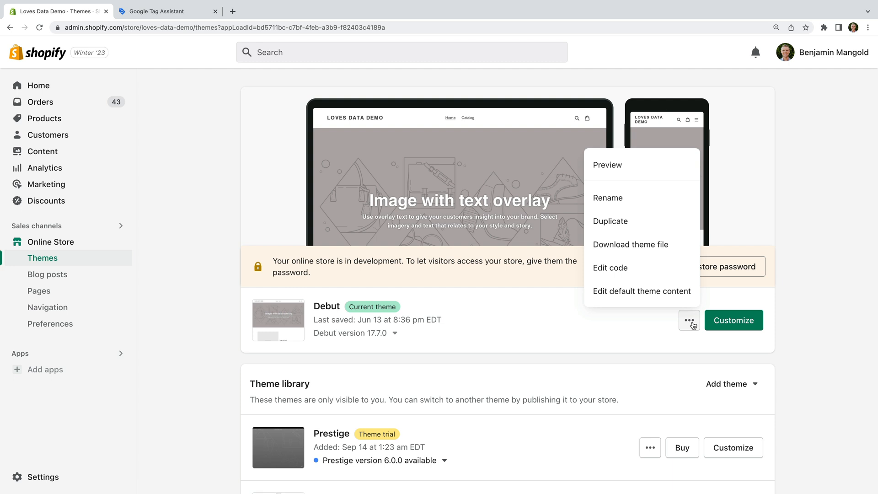
{"action": "left_click", "coordinate": [611, 268]}
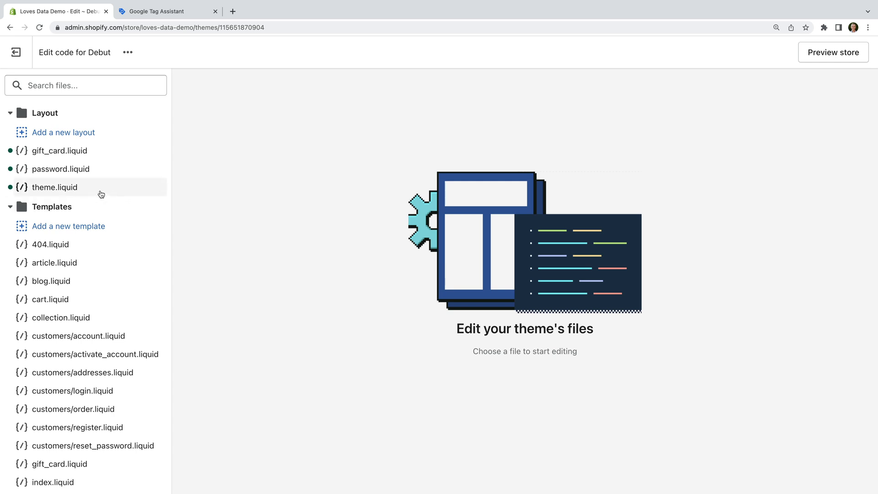
Step: Remove the Google Tag Manager snippet from theme.liquid's head and save the file
{"action": "left_click", "coordinate": [54, 187]}
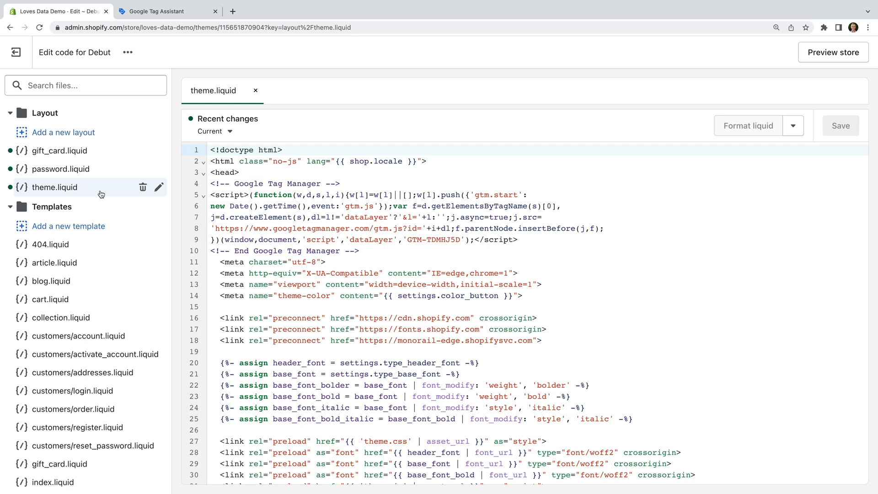
{"action": "left_click", "coordinate": [223, 183]}
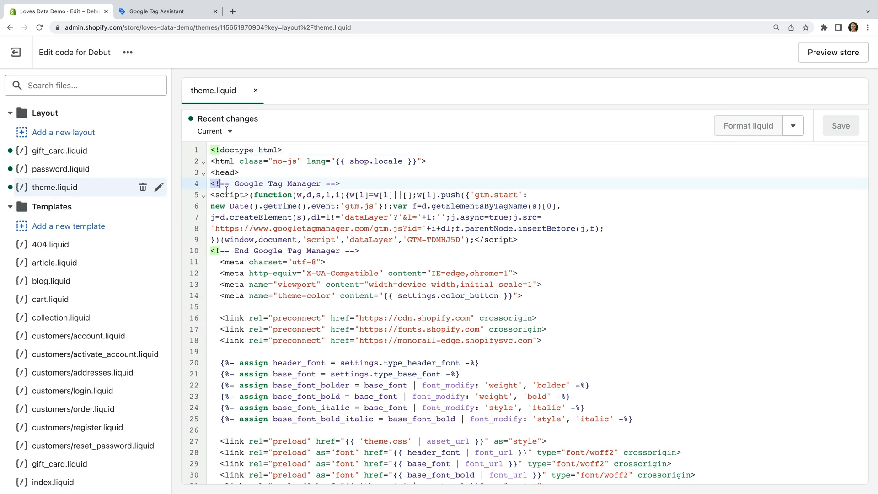
{"action": "left_click_drag", "start_coordinate": [218, 183], "coordinate": [359, 250]}
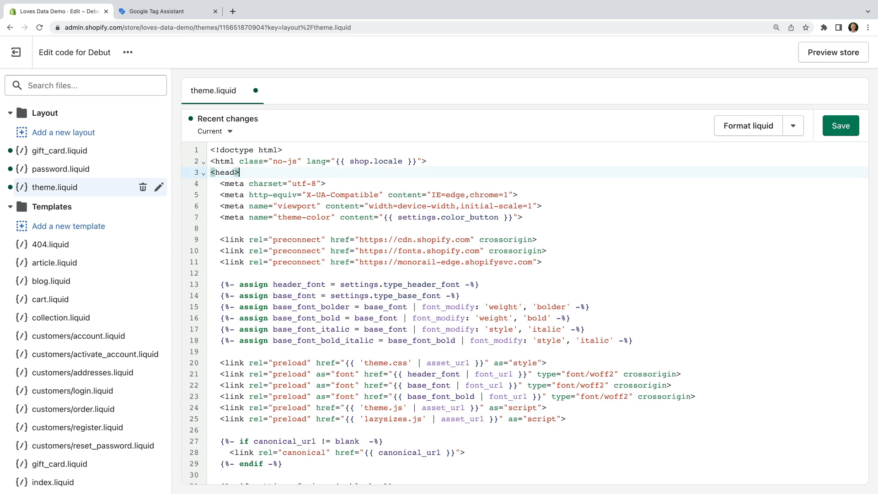
{"action": "scroll", "scroll_direction": "down", "scroll_amount": 3}
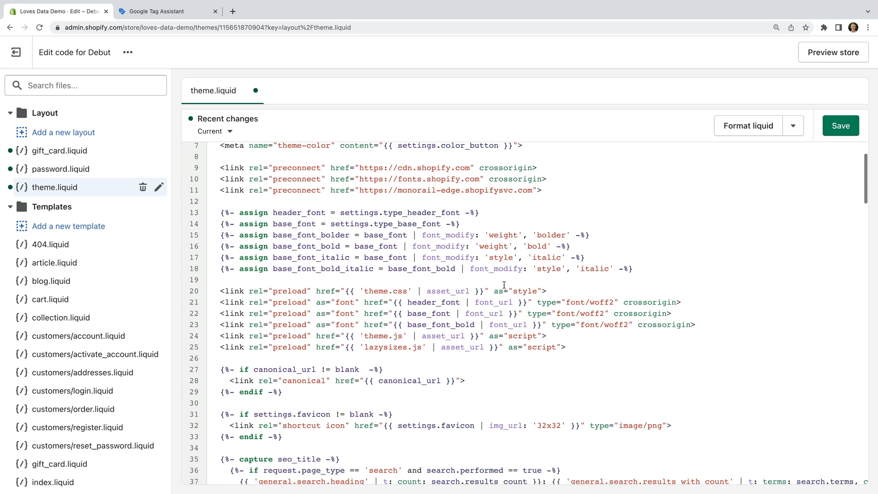
{"action": "scroll", "scroll_direction": "down", "scroll_amount": 3}
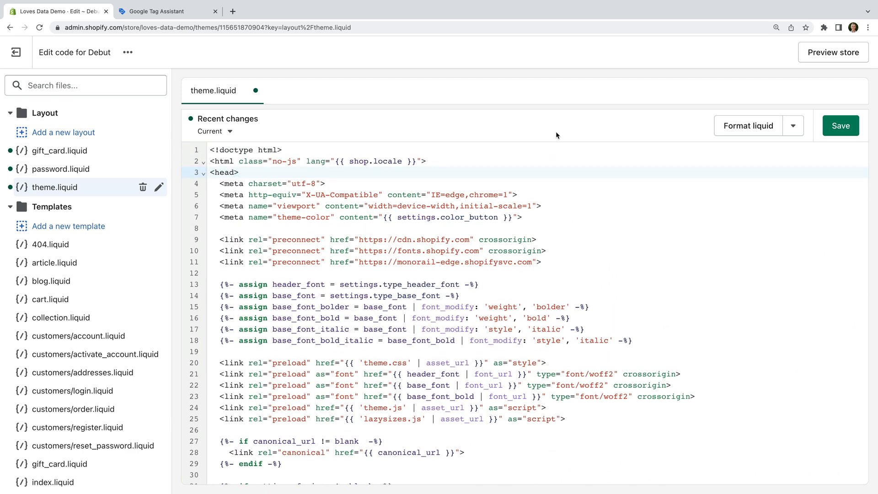
{"action": "mouse_move", "coordinate": [815, 142]}
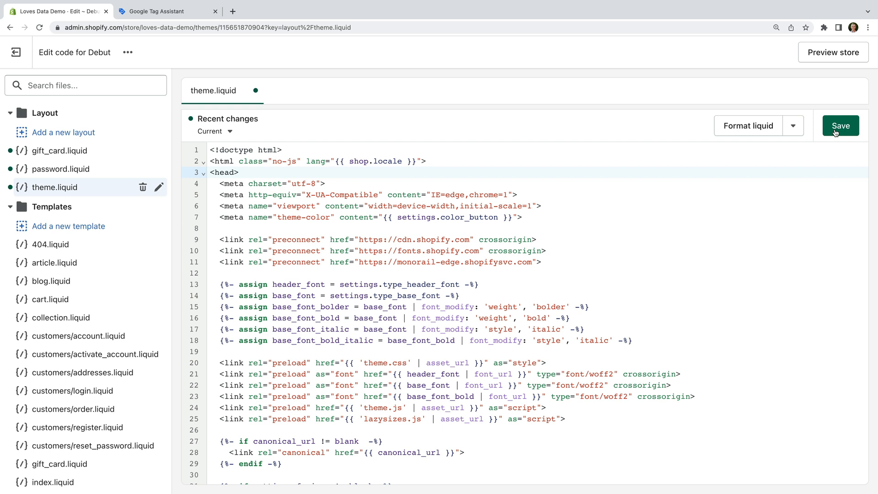
{"action": "left_click", "coordinate": [839, 126]}
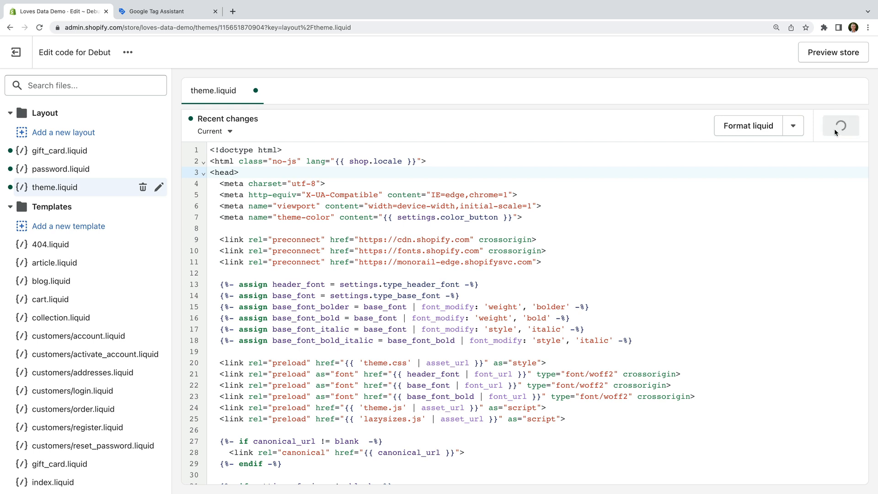
{"action": "left_click", "coordinate": [840, 125]}
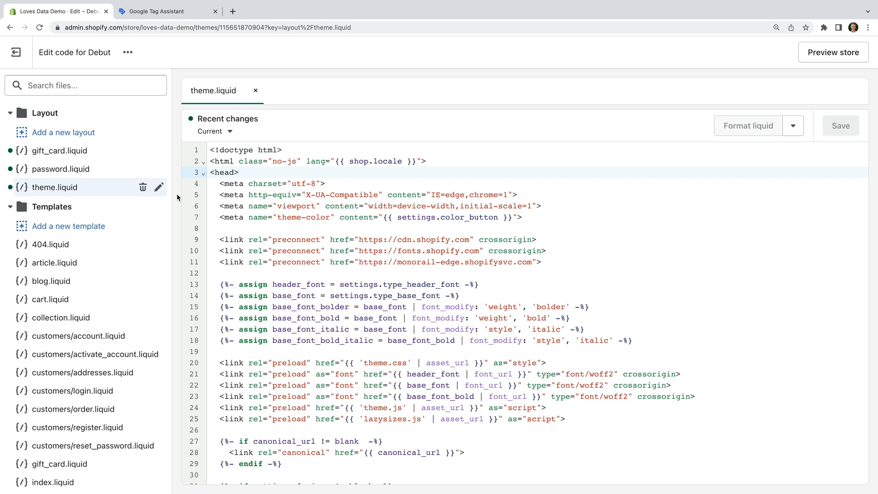
{"action": "mouse_move", "coordinate": [177, 197]}
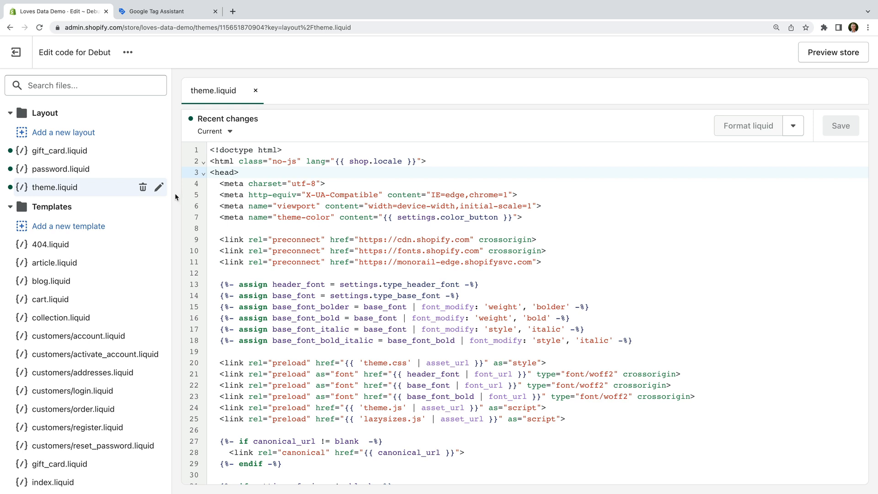
Step: Inspect the product-template.liquid section file, then return to the Themes page
{"action": "scroll", "scroll_direction": "down", "scroll_amount": 3}
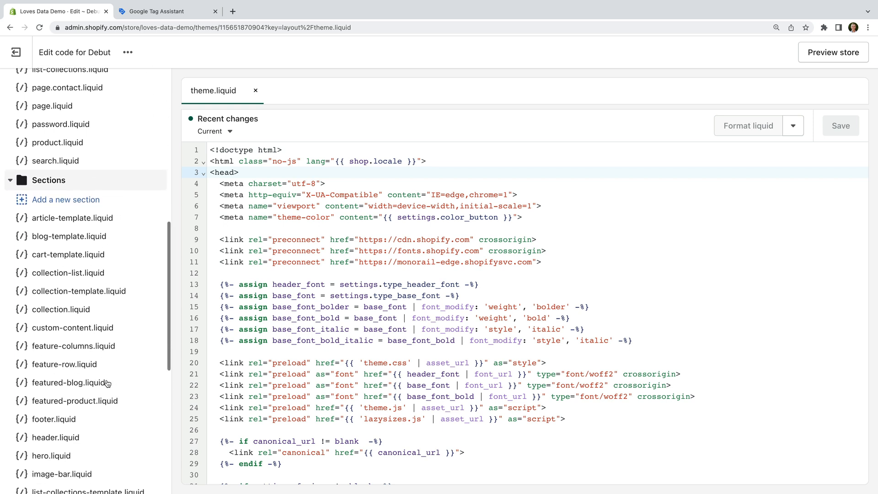
{"action": "scroll", "scroll_direction": "down", "scroll_amount": 3}
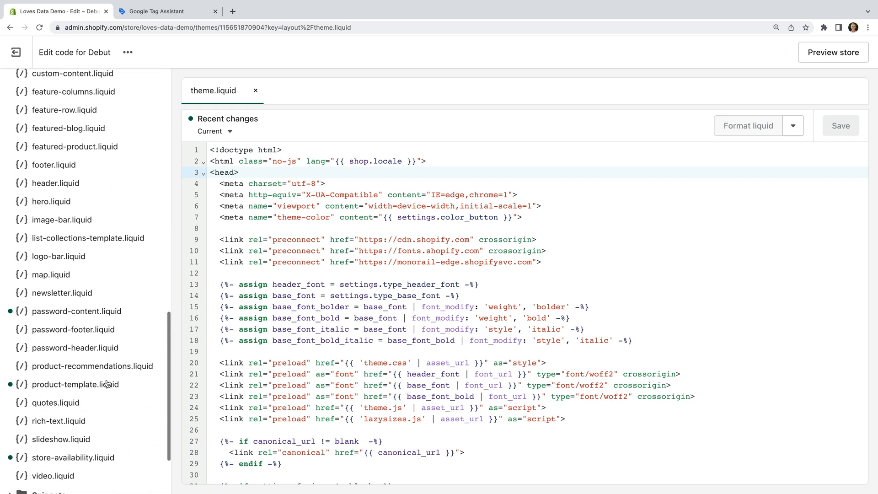
{"action": "left_click", "coordinate": [74, 383]}
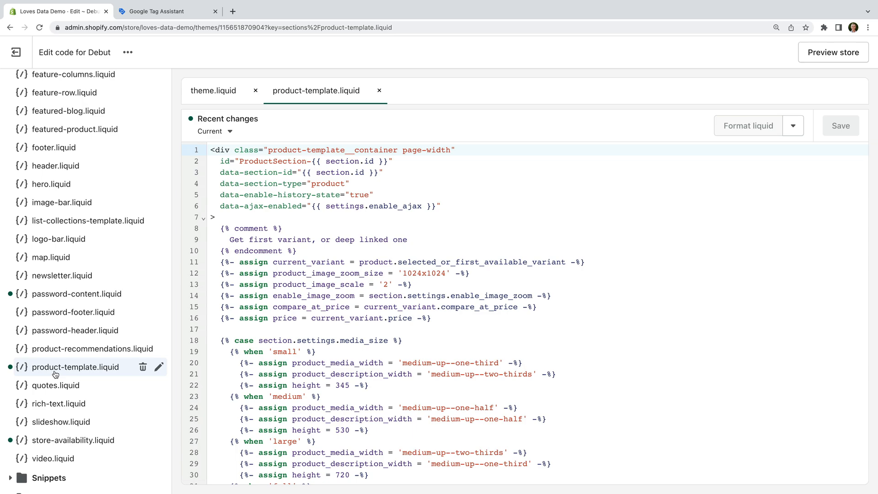
{"action": "left_click", "coordinate": [15, 52]}
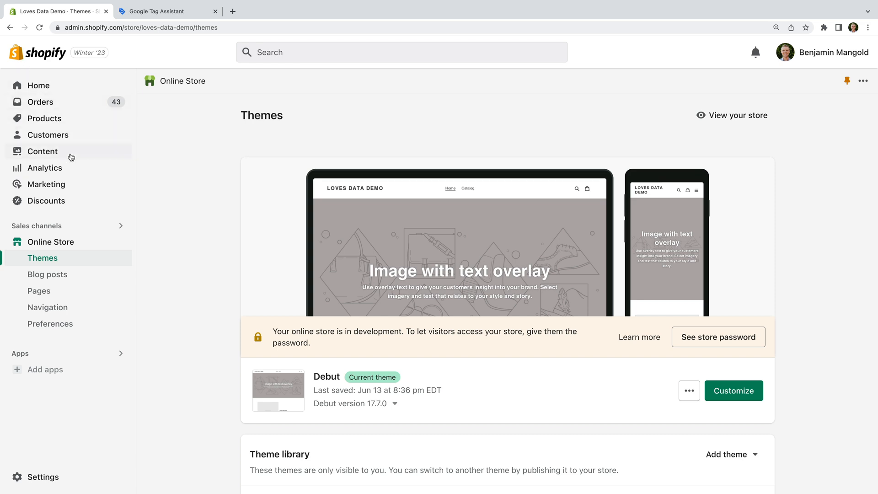
{"action": "mouse_move", "coordinate": [71, 225]}
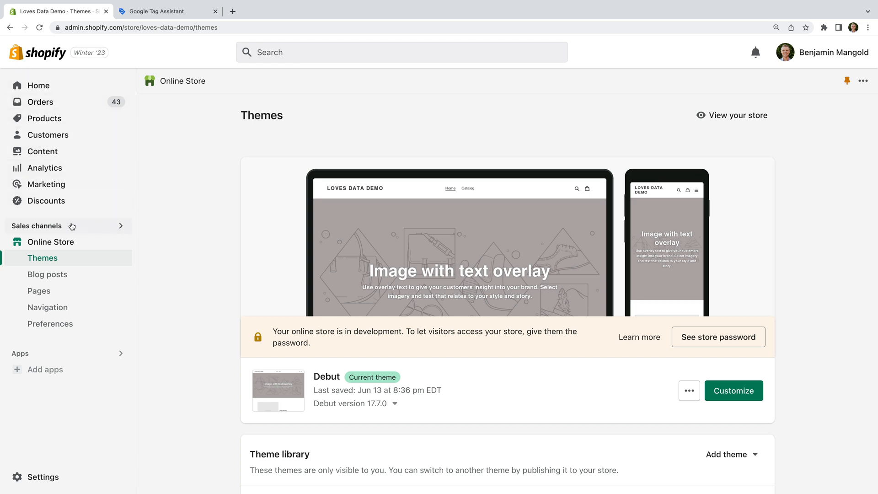
Step: Search the Shopify App Store for 'Google' from the Sales channels finder
{"action": "left_click", "coordinate": [37, 225]}
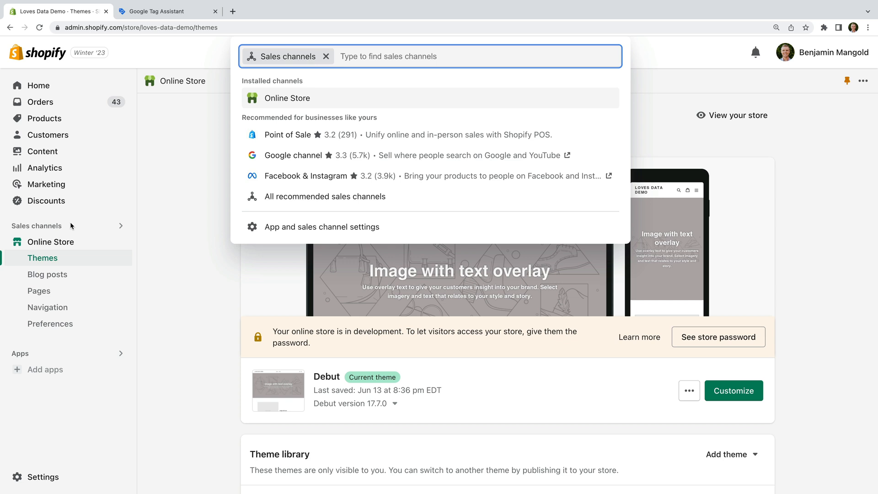
{"action": "type", "text": "Google"}
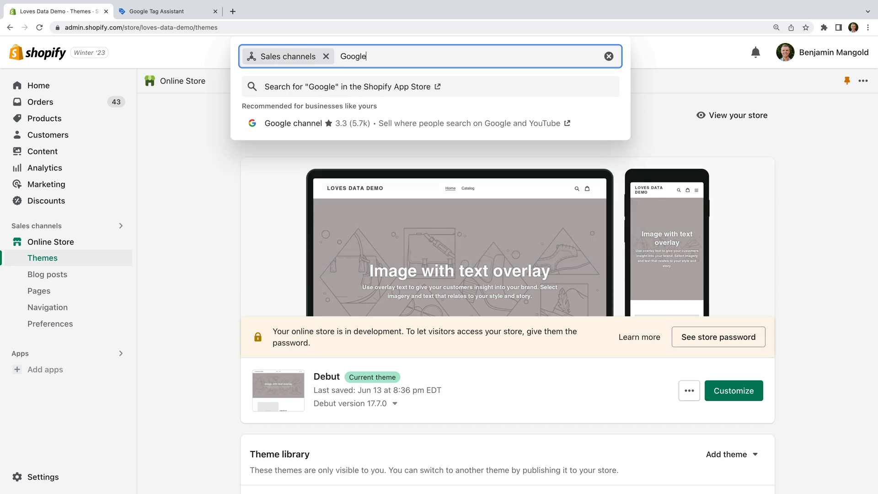
{"action": "left_click", "coordinate": [350, 87]}
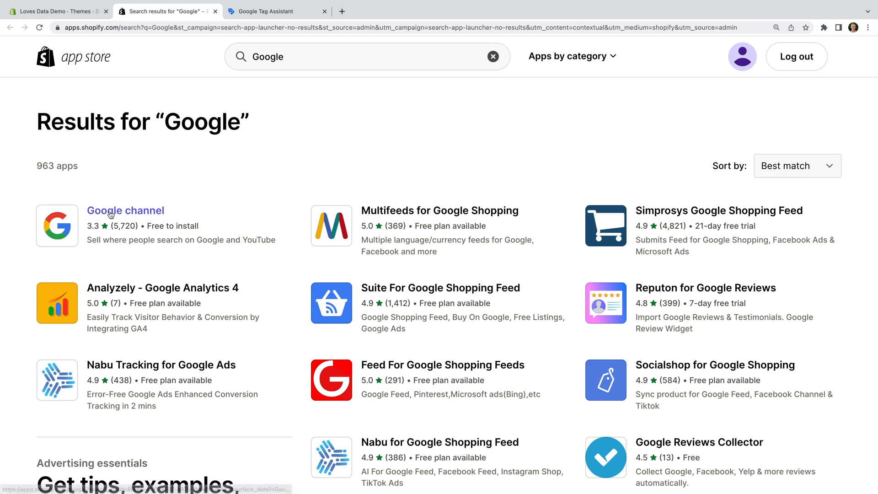
Step: Open the Google channel app listing and choose Add app
{"action": "left_click", "coordinate": [126, 210]}
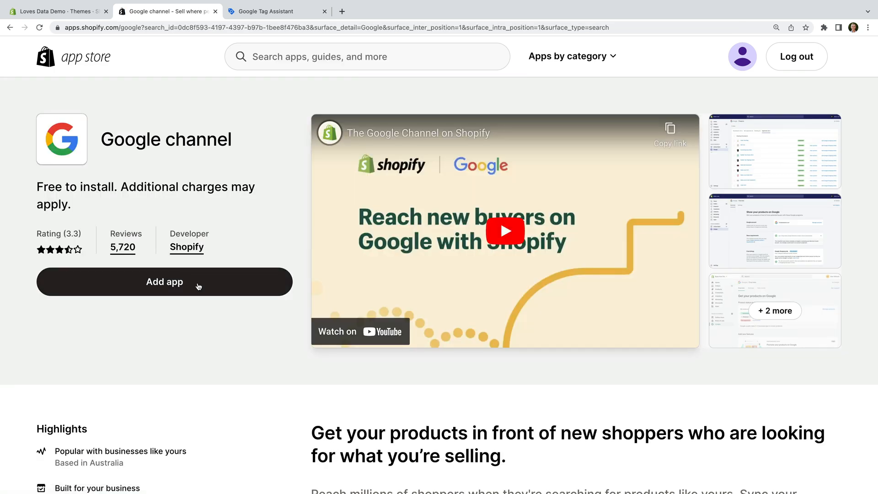
{"action": "left_click", "coordinate": [165, 282]}
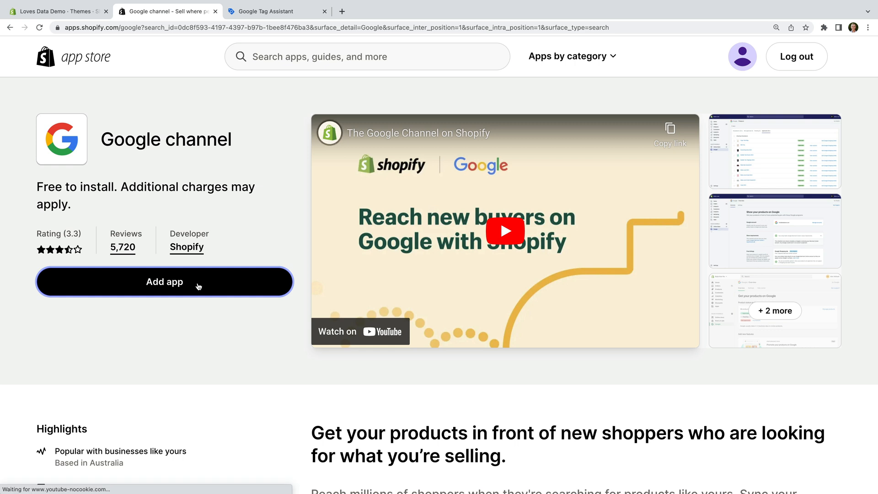
{"action": "left_click", "coordinate": [164, 281]}
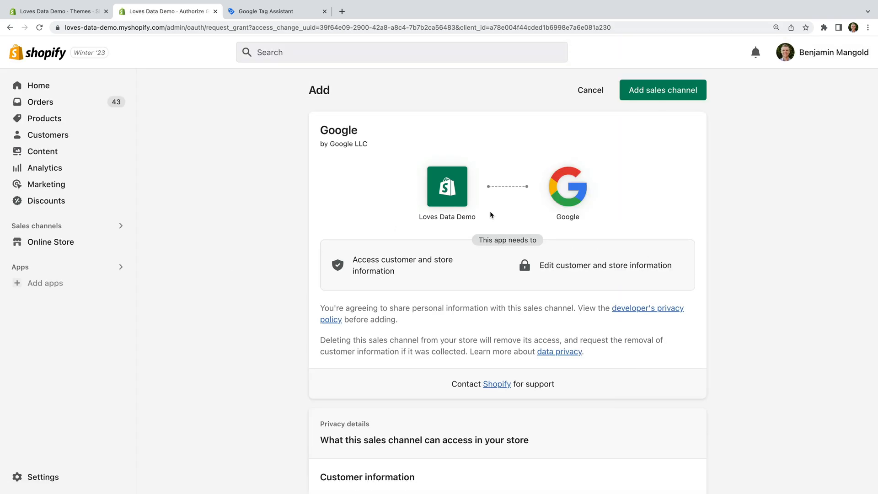
Step: Approve the Google sales channel, then reconnect and pick a Google account to sign in
{"action": "left_click", "coordinate": [663, 90]}
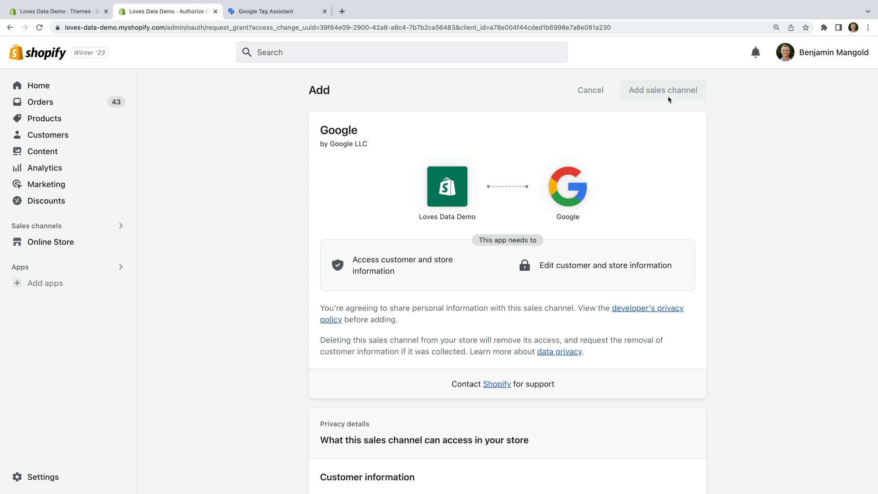
{"action": "left_click", "coordinate": [663, 90]}
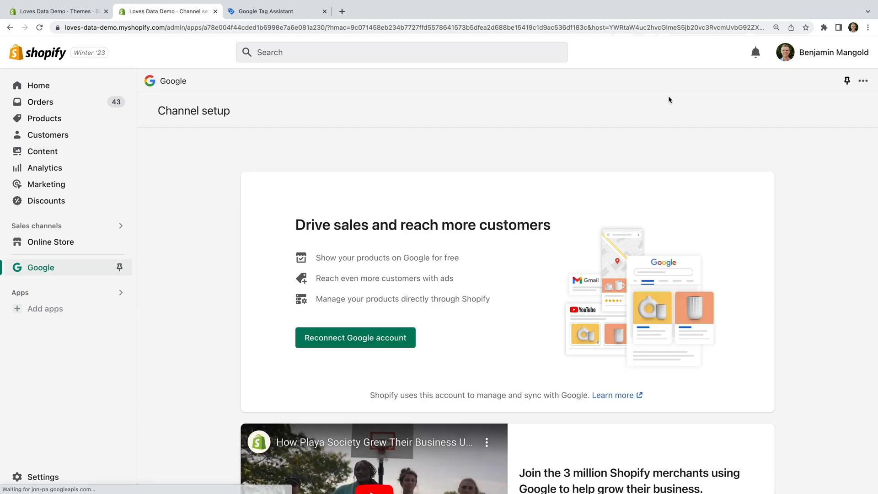
{"action": "mouse_move", "coordinate": [666, 103]}
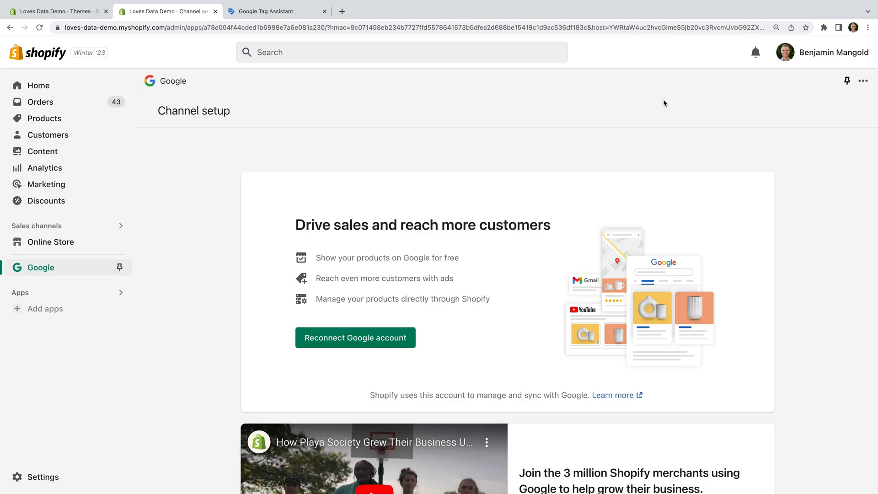
{"action": "left_click", "coordinate": [354, 337]}
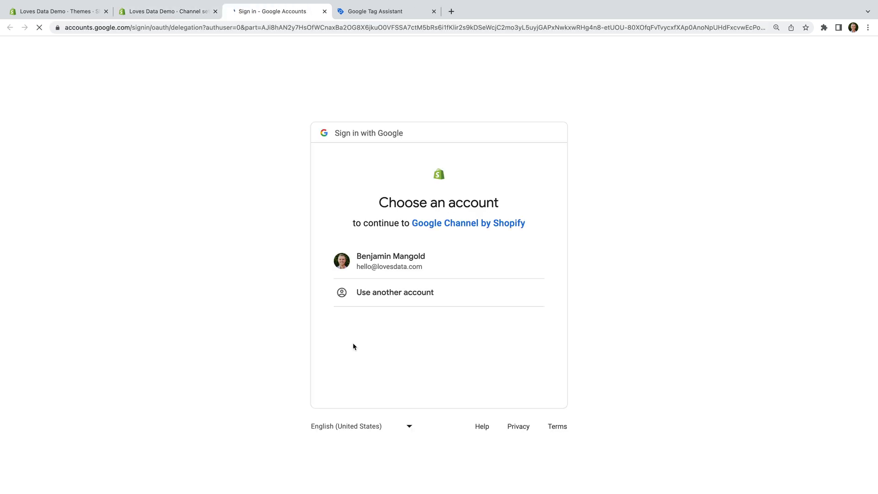
{"action": "left_click", "coordinate": [390, 261]}
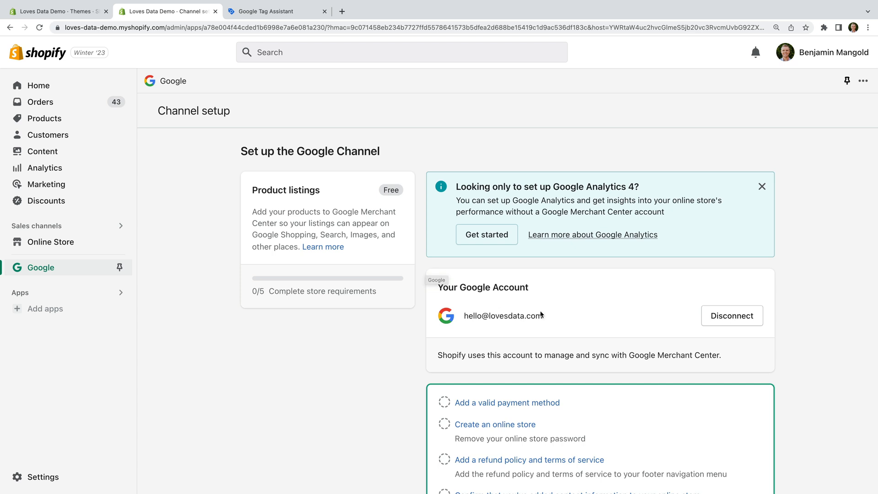
{"action": "scroll", "scroll_direction": "down", "scroll_amount": 3}
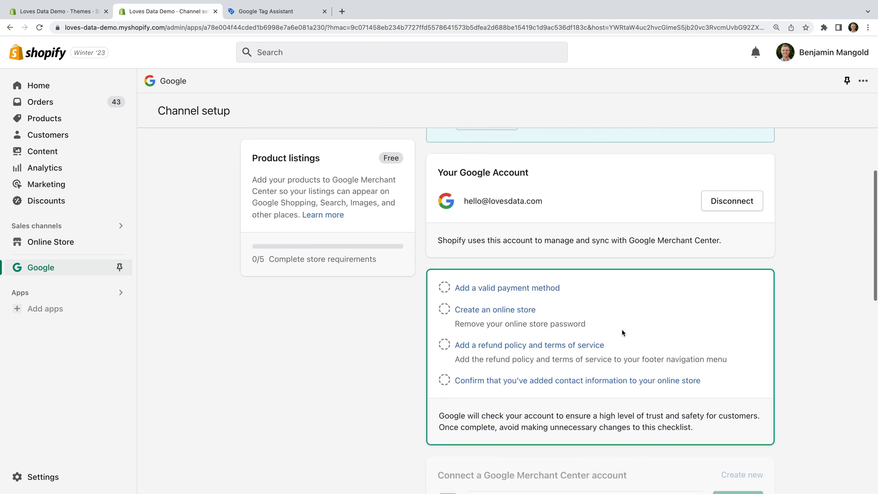
{"action": "scroll", "scroll_direction": "down", "scroll_amount": 3}
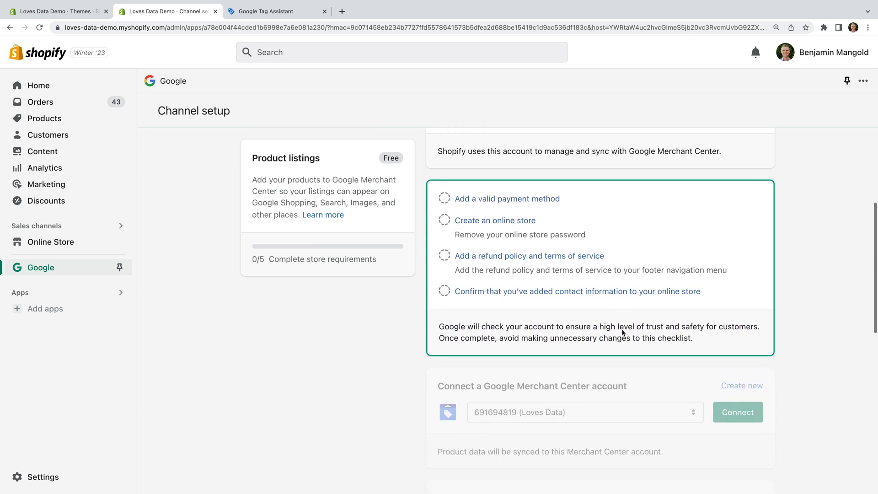
{"action": "scroll", "scroll_direction": "down", "scroll_amount": 3}
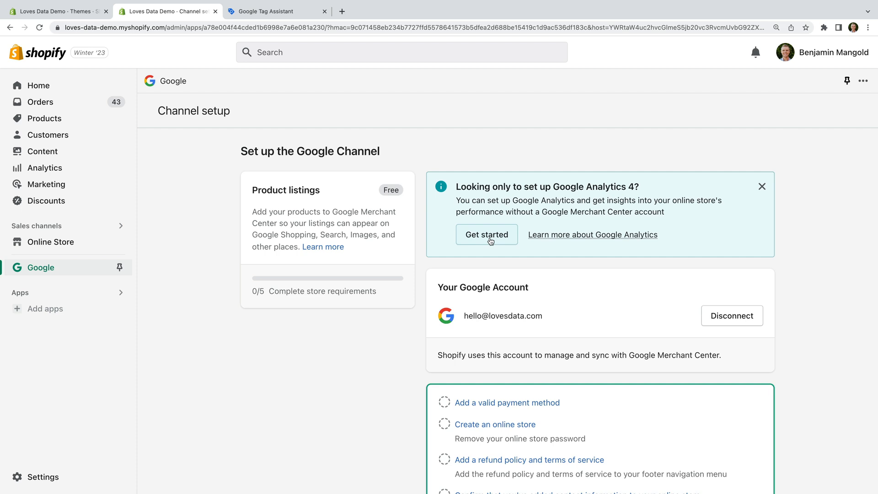
Step: Start Google Analytics 4 setup and select property G-D3HHMN86QR (Loves Data Demo)
{"action": "left_click", "coordinate": [486, 234]}
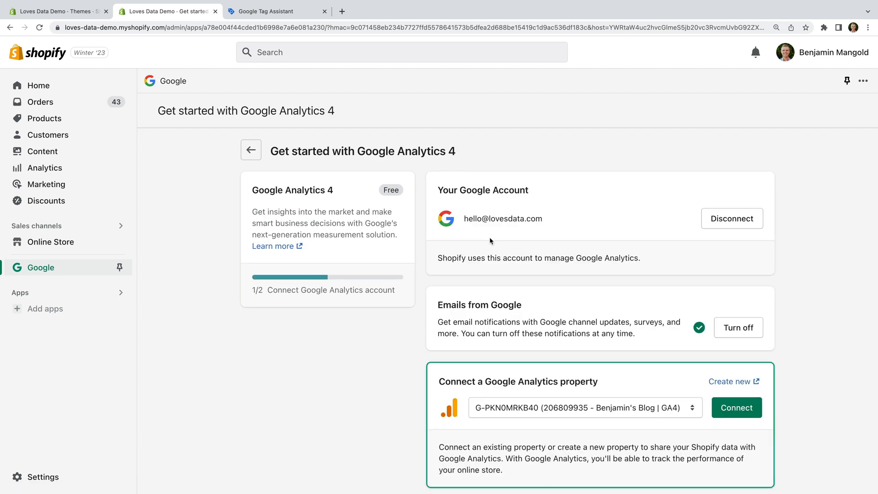
{"action": "scroll", "scroll_direction": "down", "scroll_amount": 3}
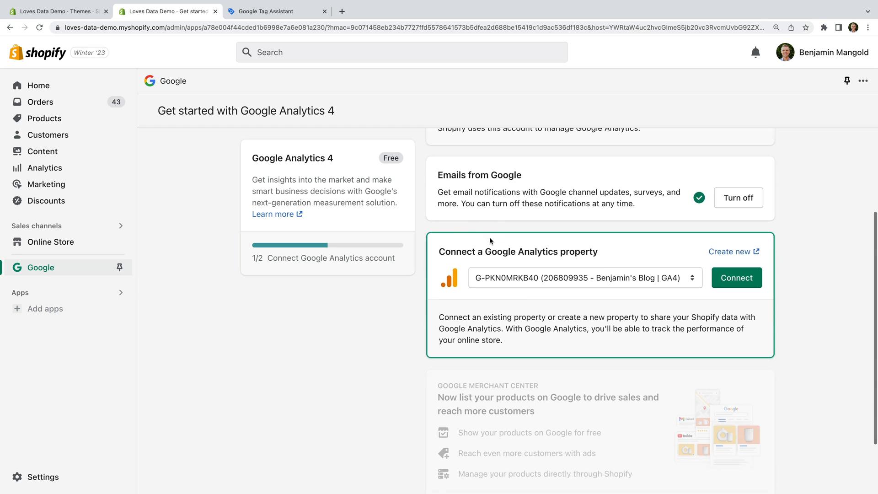
{"action": "left_click", "coordinate": [583, 277]}
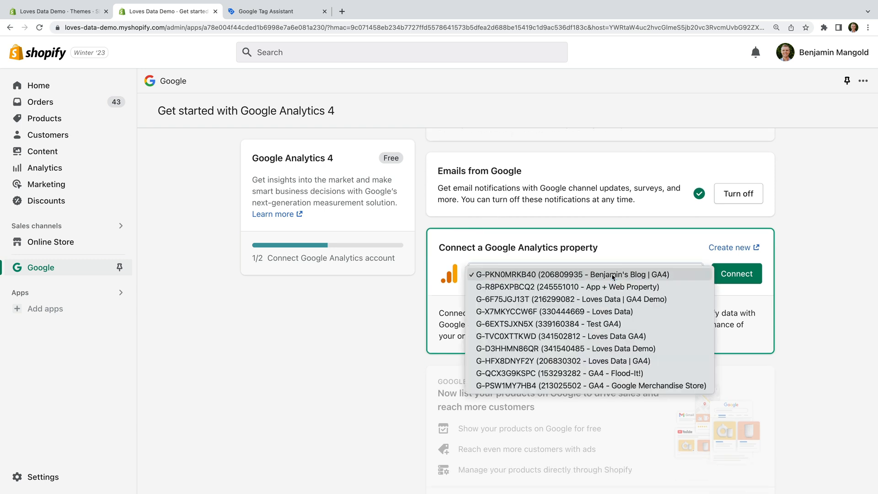
{"action": "mouse_move", "coordinate": [565, 348]}
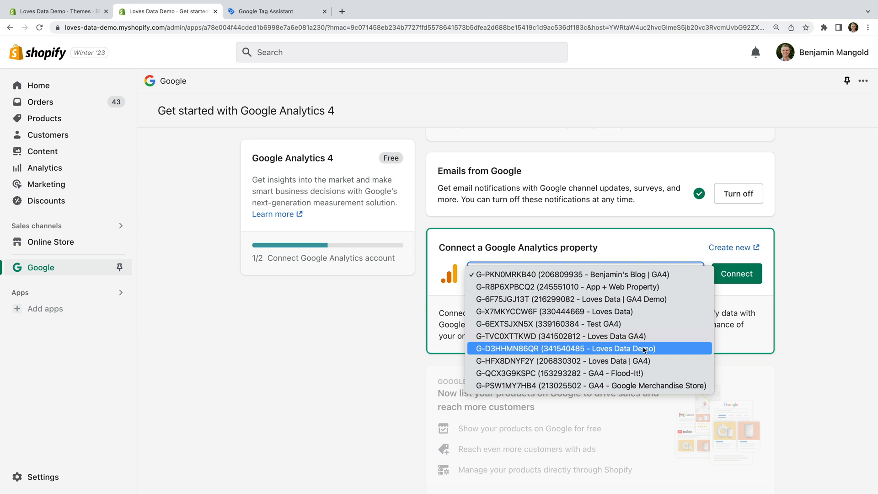
{"action": "left_click", "coordinate": [566, 349]}
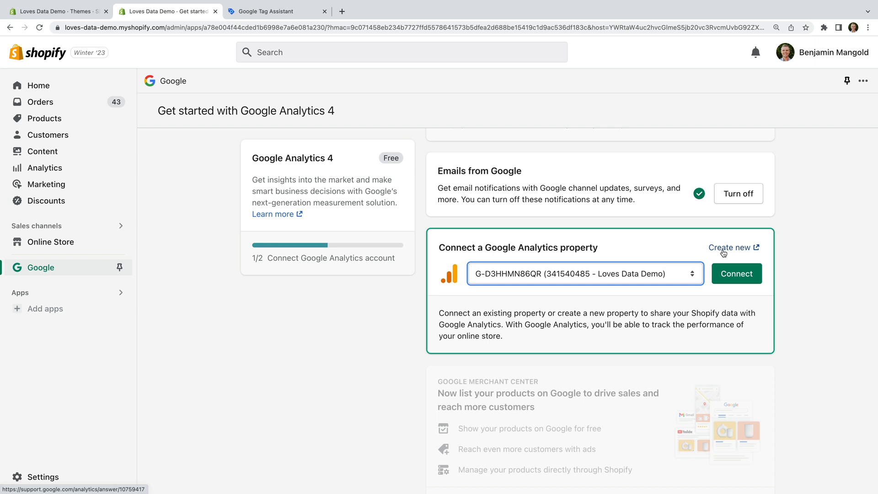
{"action": "mouse_move", "coordinate": [733, 287]}
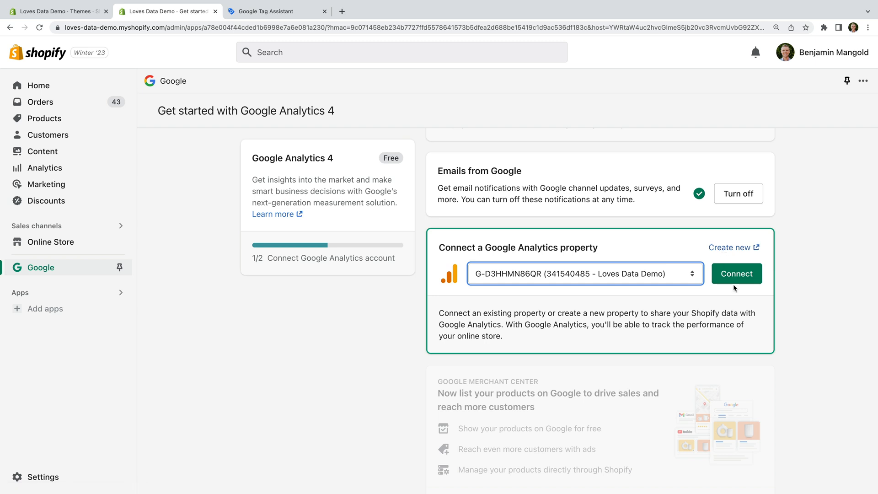
Step: Connect the Loves Data Demo GA4 property to the store, completing setup 2/2
{"action": "left_click", "coordinate": [736, 274]}
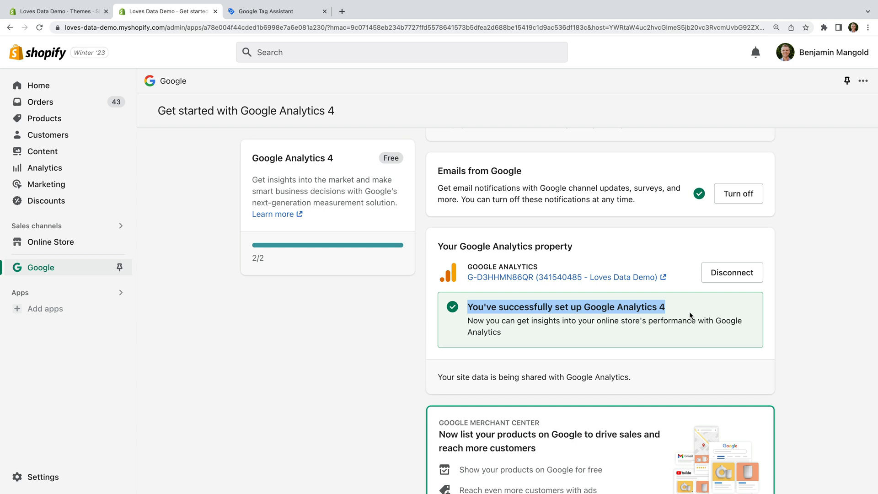
{"action": "mouse_move", "coordinate": [536, 234]}
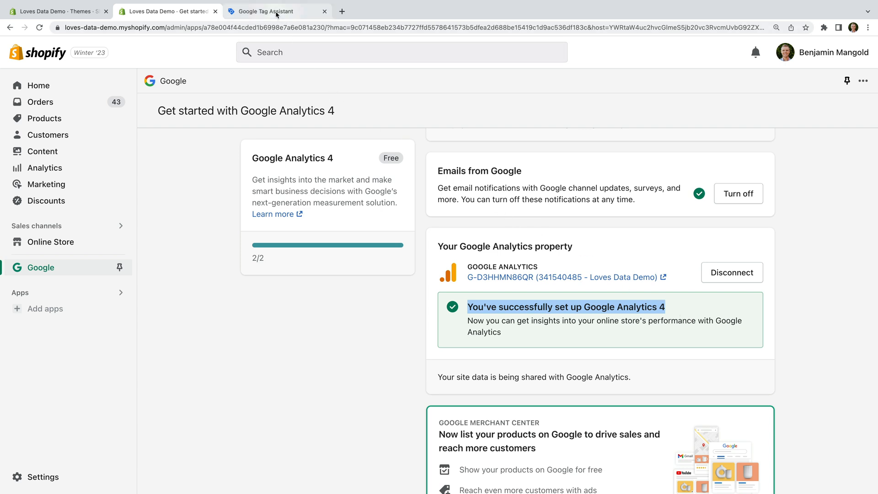
{"action": "left_click", "coordinate": [274, 11]}
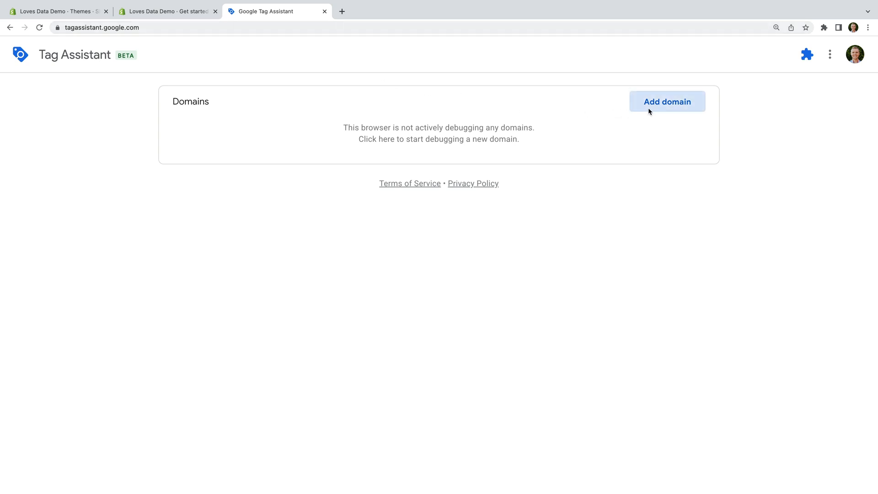
{"action": "left_click", "coordinate": [666, 101]}
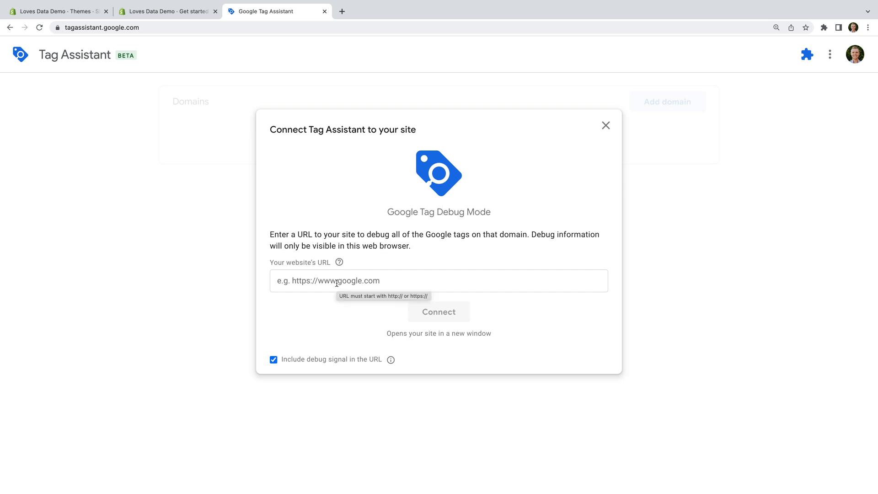
{"action": "type", "text": "https://loves-data-demo.myshopify.com"}
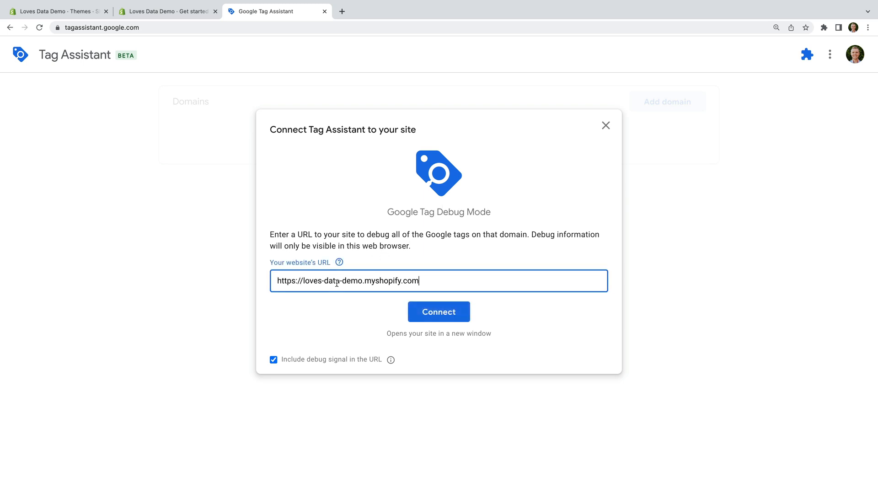
{"action": "left_click", "coordinate": [439, 311]}
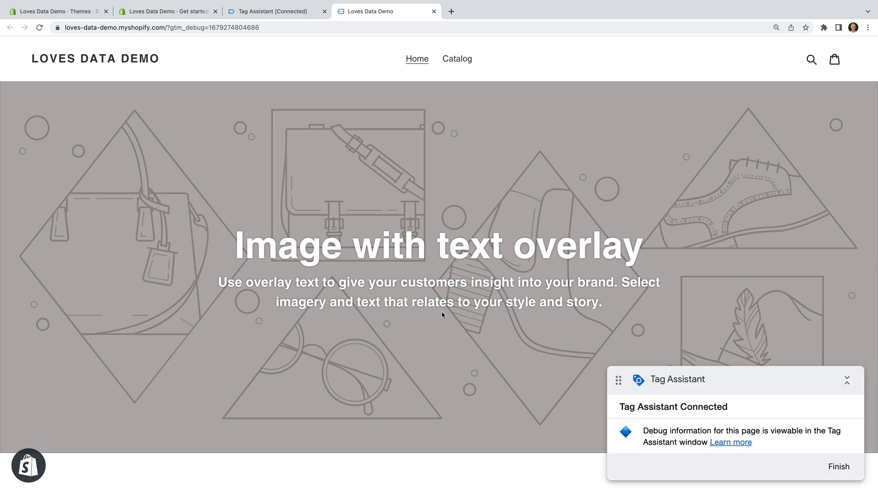
{"action": "mouse_move", "coordinate": [522, 342]}
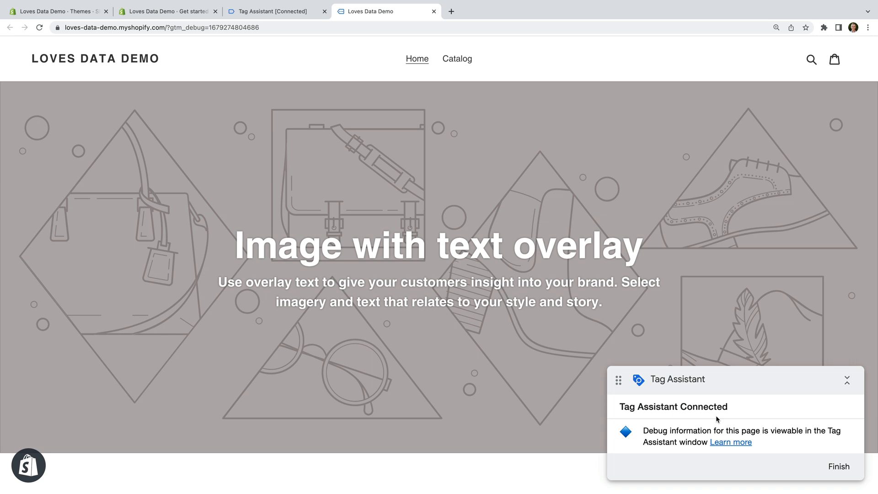
{"action": "mouse_move", "coordinate": [602, 325]}
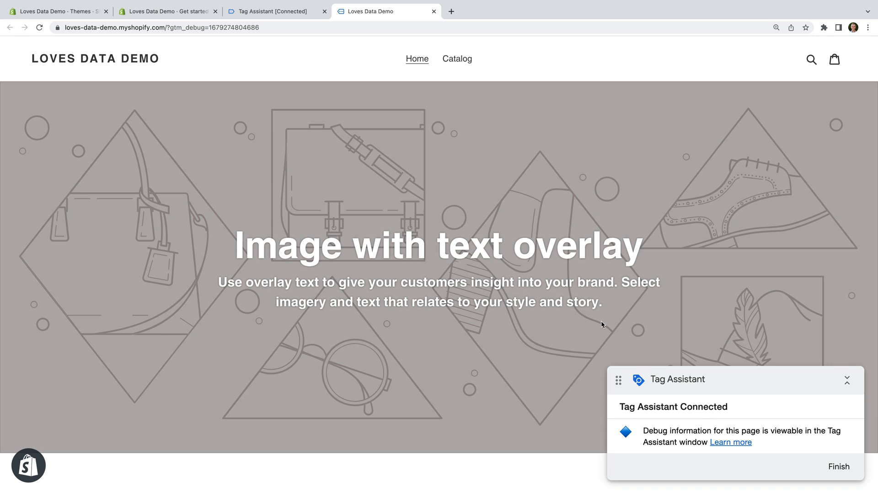
Step: Add the $15.00 Loves Data Mug from the catalog to the cart and check out
{"action": "left_click", "coordinate": [457, 59]}
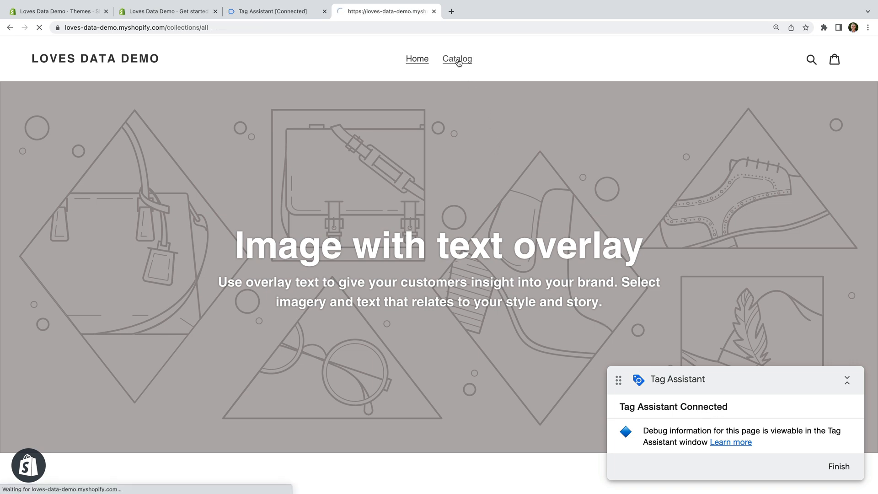
{"action": "left_click", "coordinate": [456, 59]}
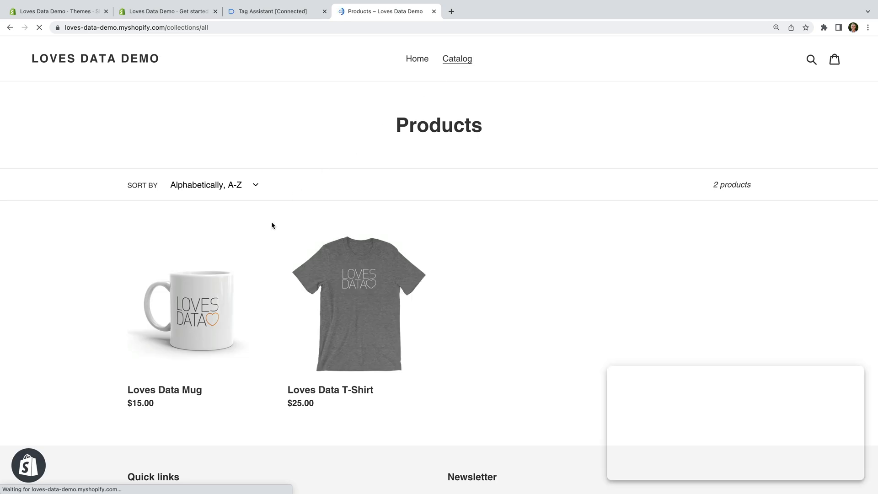
{"action": "left_click", "coordinate": [187, 310]}
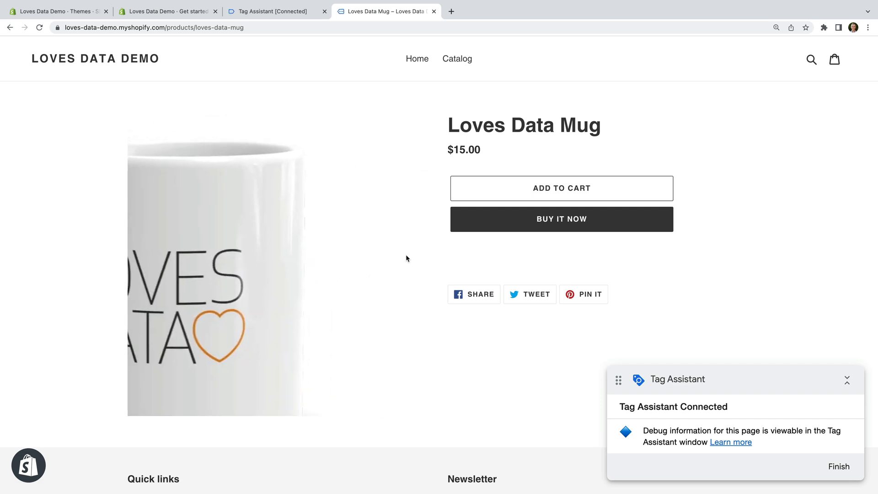
{"action": "left_click", "coordinate": [561, 187]}
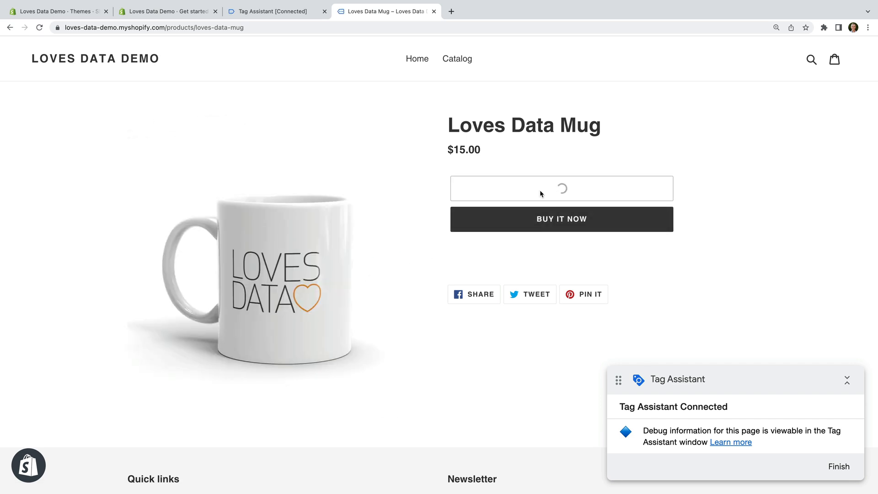
{"action": "left_click", "coordinate": [561, 188]}
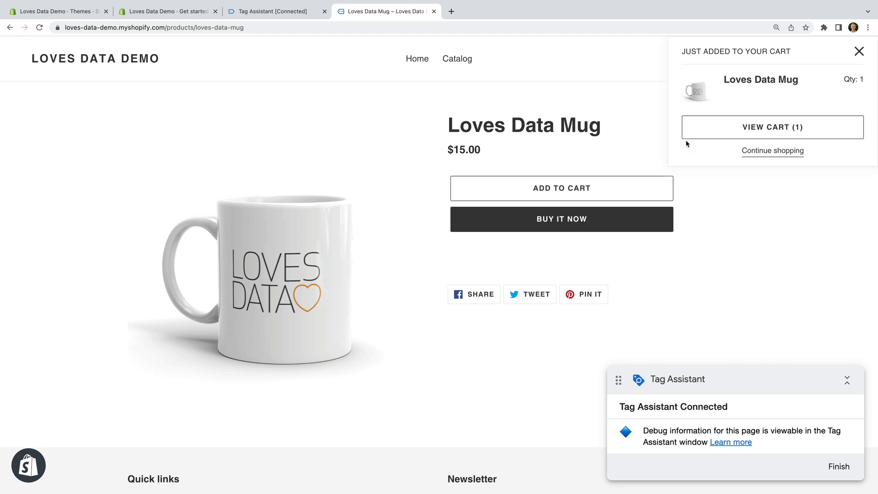
{"action": "left_click", "coordinate": [772, 127]}
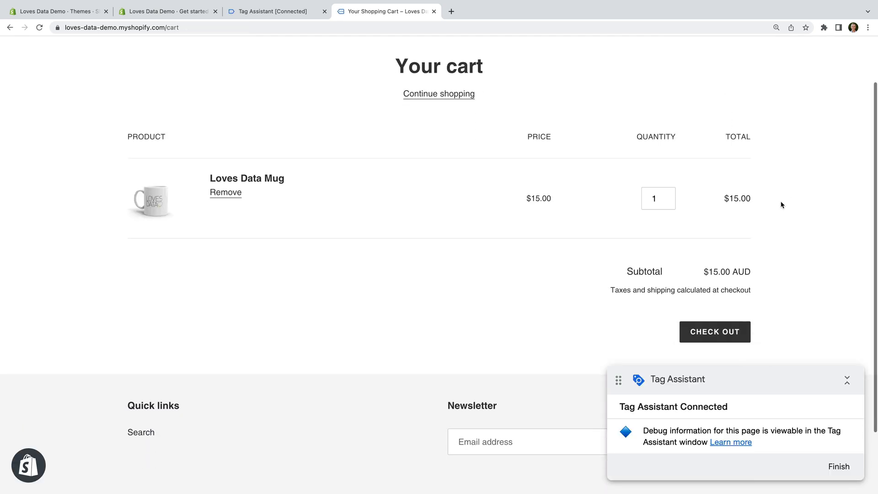
{"action": "left_click", "coordinate": [714, 332]}
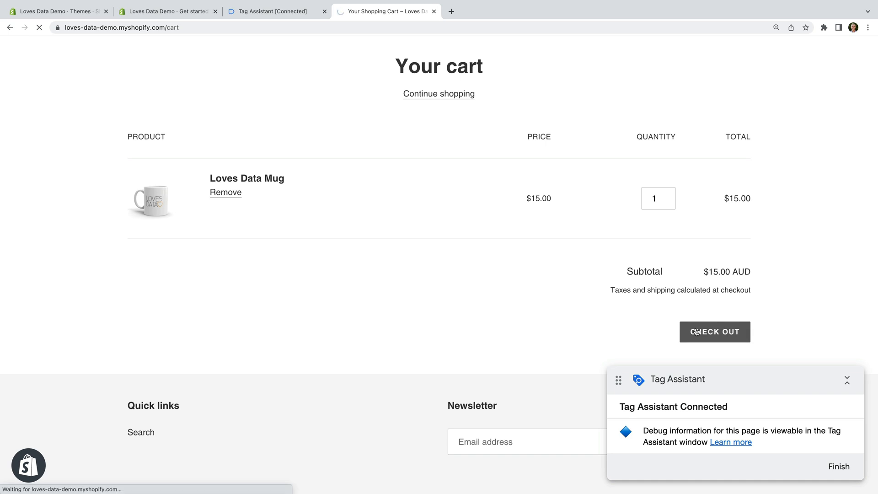
{"action": "left_click", "coordinate": [713, 332]}
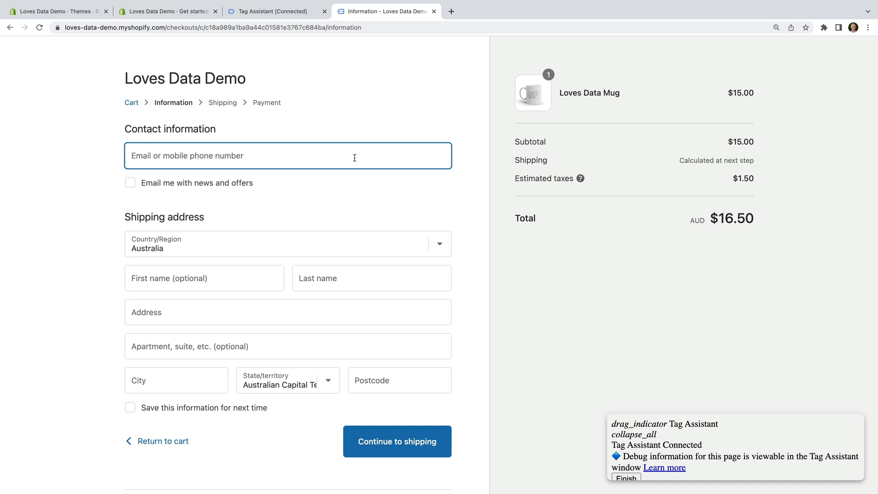
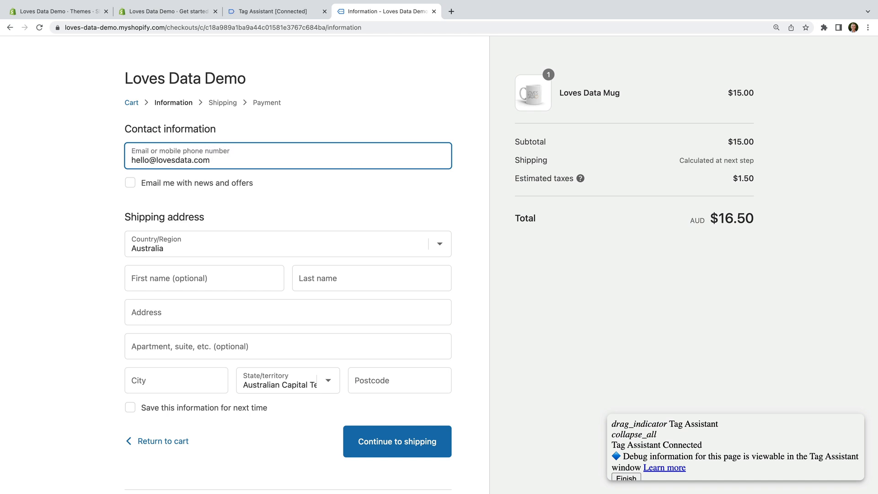
{"action": "type", "text": "Benjamin"}
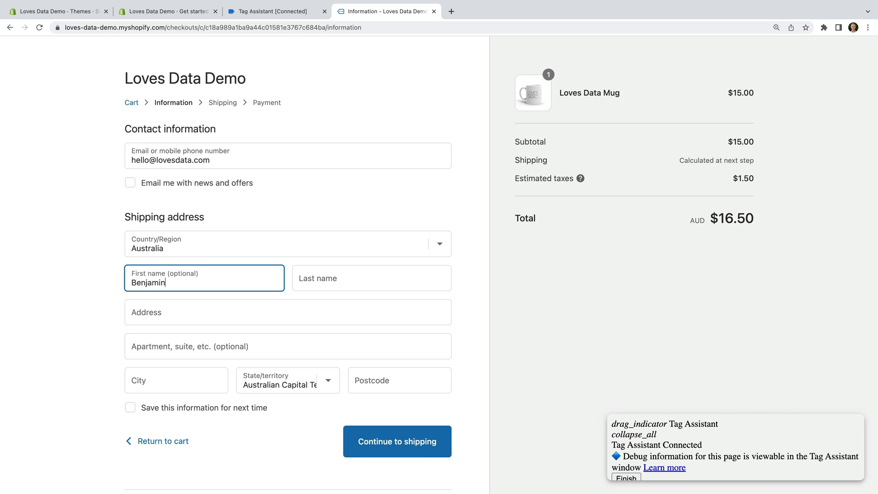
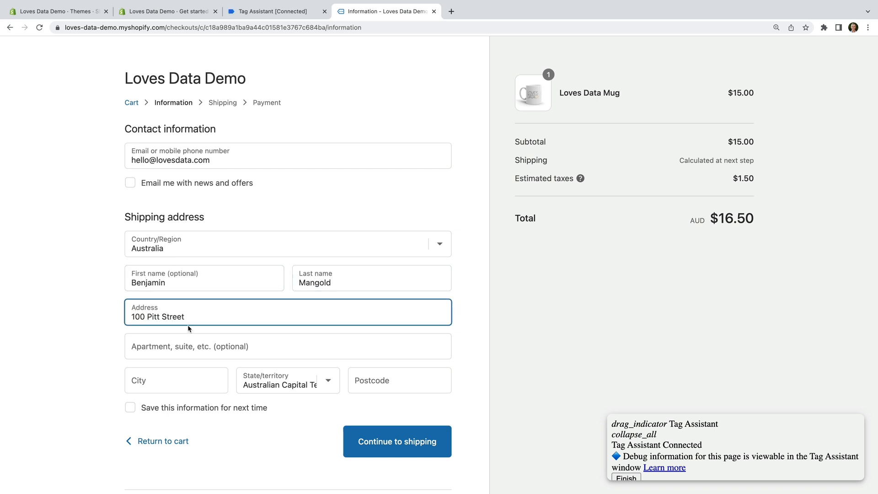
{"action": "left_click", "coordinate": [287, 383]}
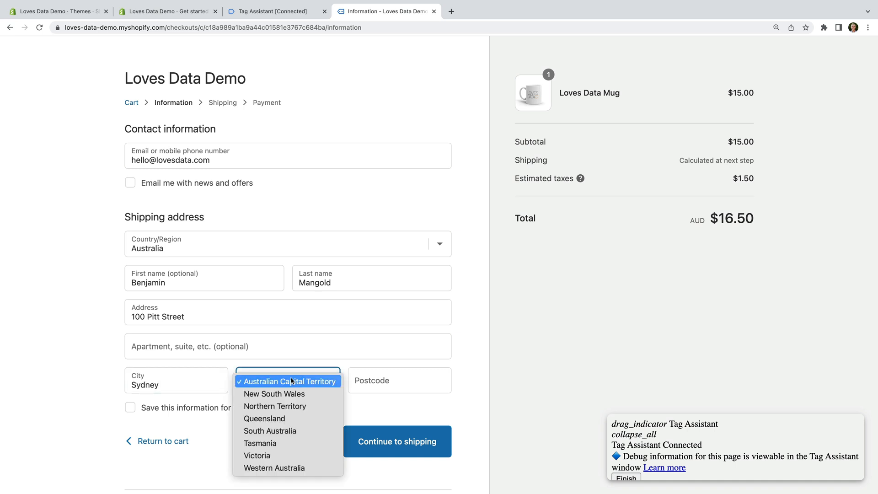
{"action": "left_click", "coordinate": [274, 394]}
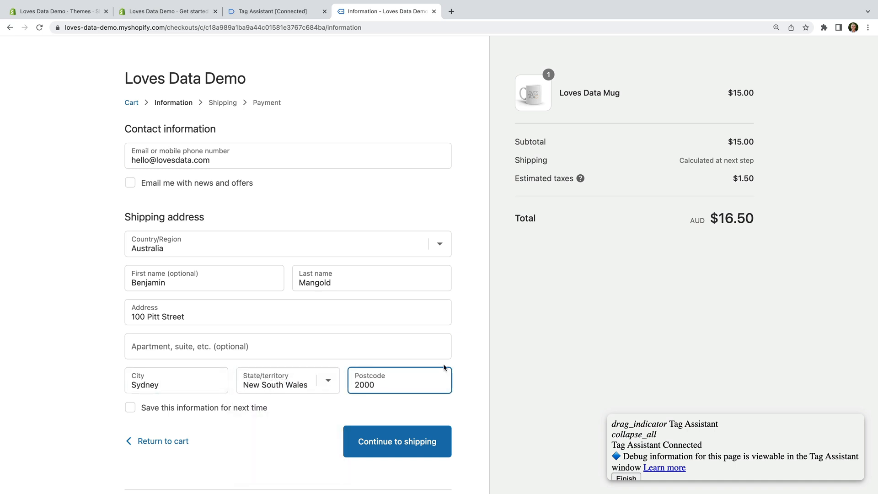
{"action": "left_click", "coordinate": [397, 441]}
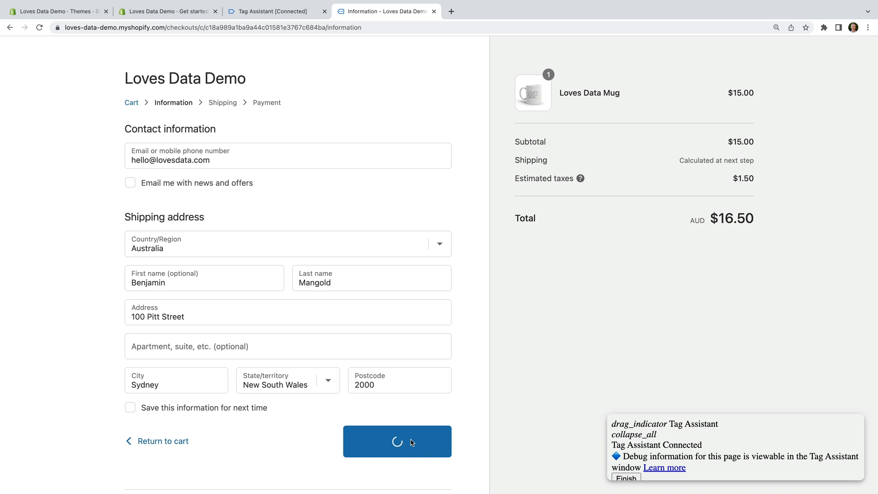
{"action": "left_click", "coordinate": [397, 441]}
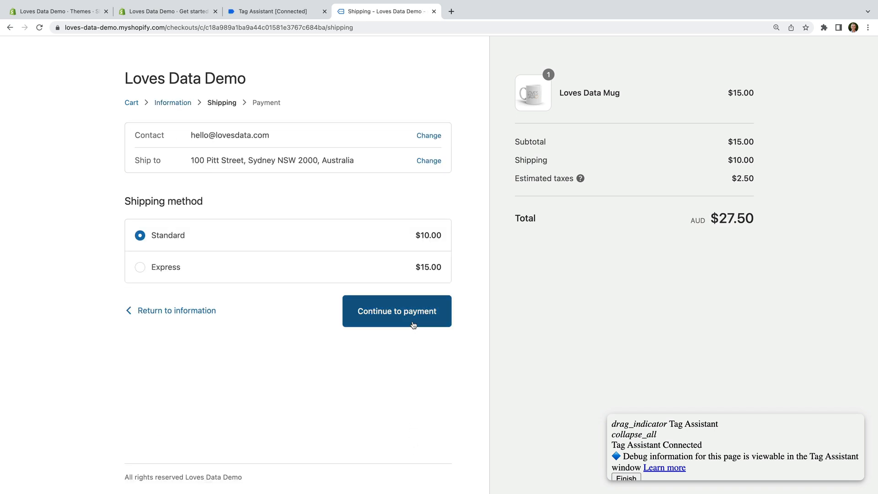
Step: Enter test card number, name, expiry and security code, then pay $27.50
{"action": "left_click", "coordinate": [397, 311]}
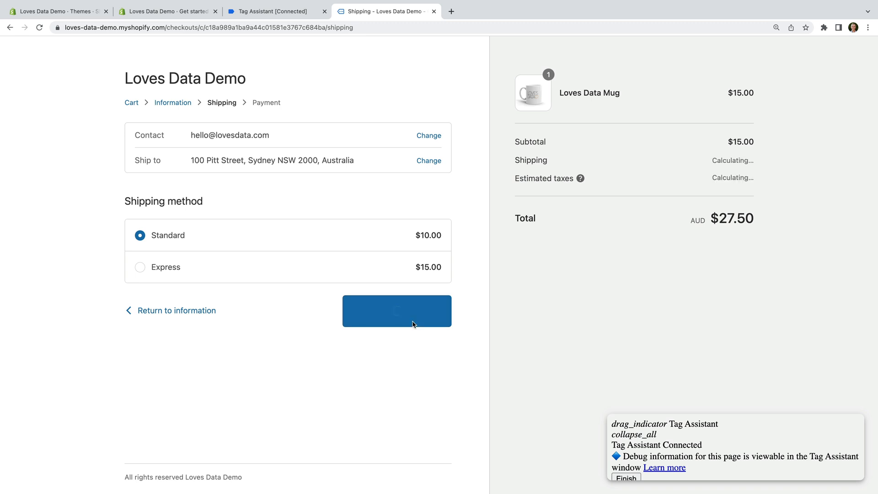
{"action": "left_click", "coordinate": [396, 311]}
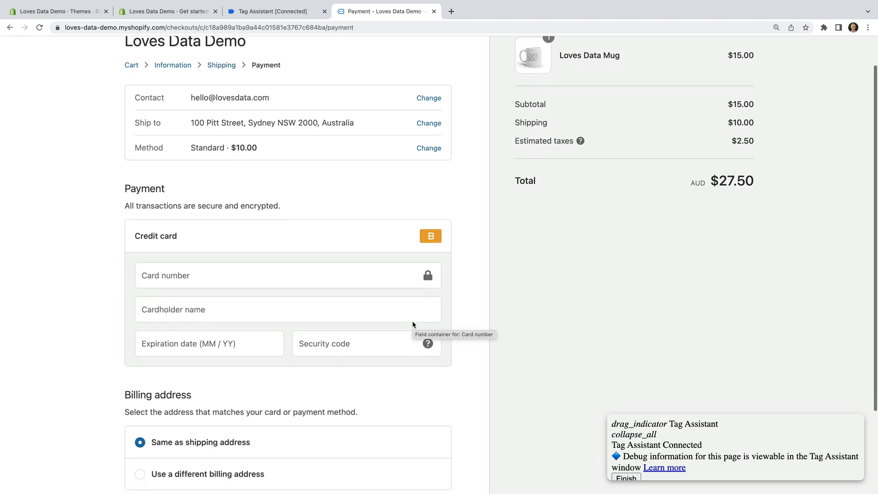
{"action": "type", "text": "B"}
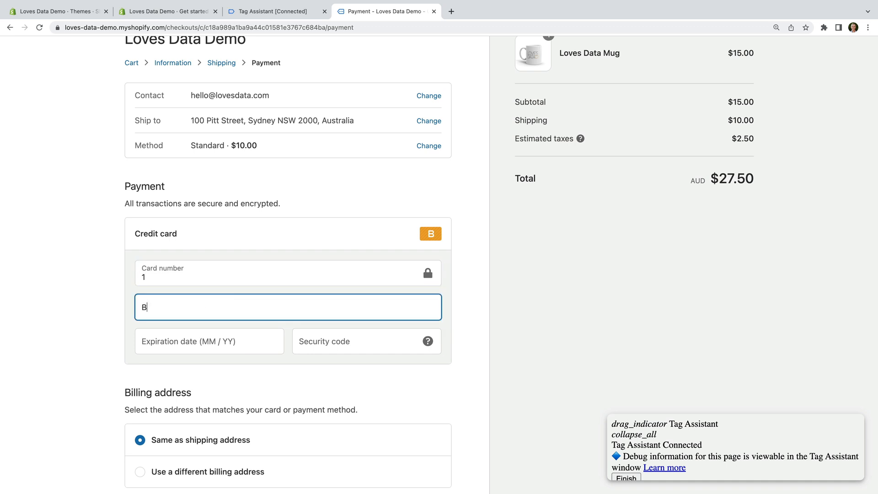
{"action": "type", "text": "12 /"}
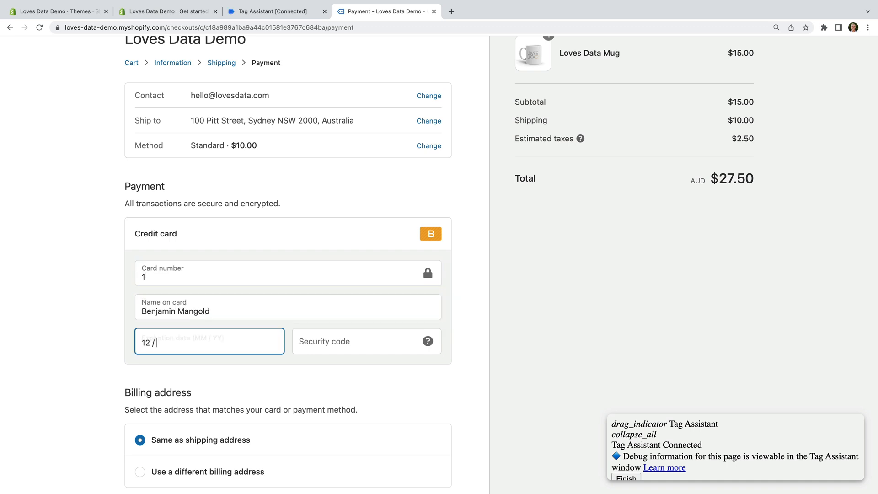
{"action": "type", "text": "123"}
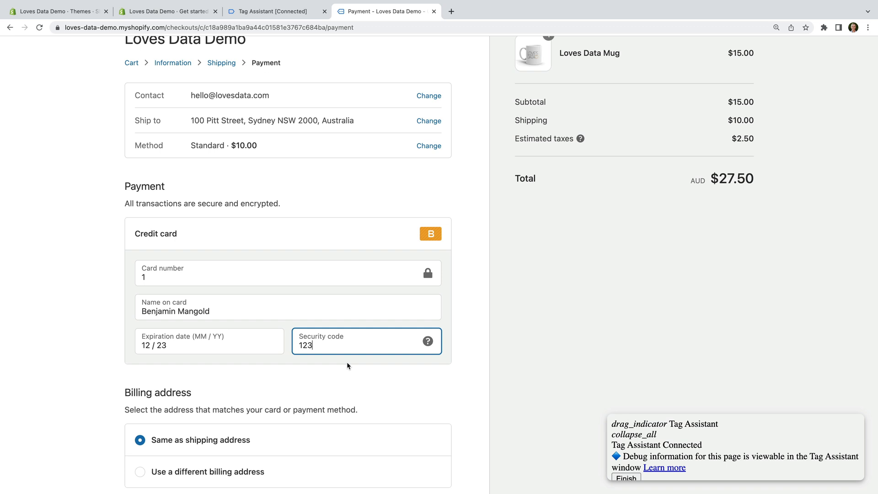
{"action": "scroll", "scroll_direction": "down", "scroll_amount": 3}
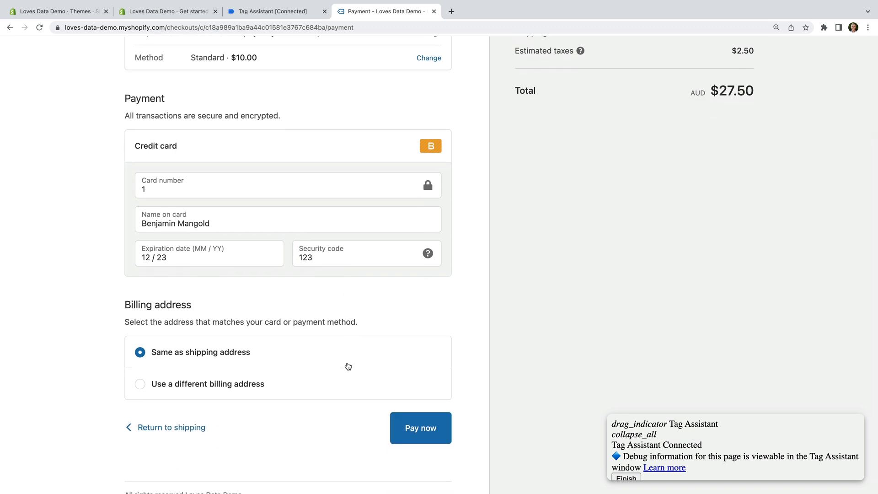
{"action": "left_click", "coordinate": [421, 428]}
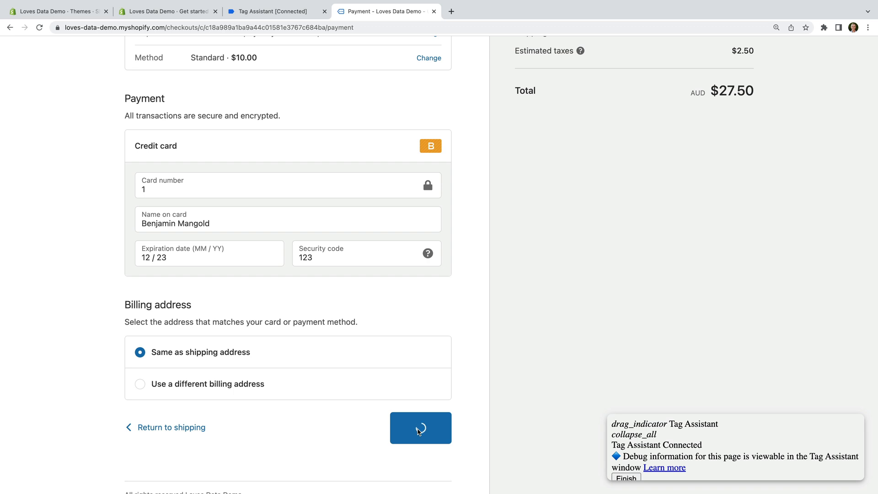
{"action": "left_click", "coordinate": [421, 428]}
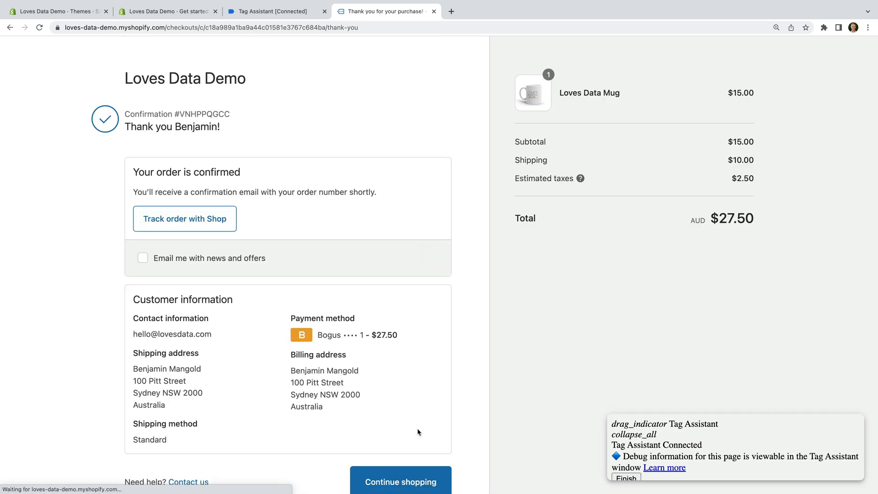
{"action": "mouse_move", "coordinate": [359, 307]}
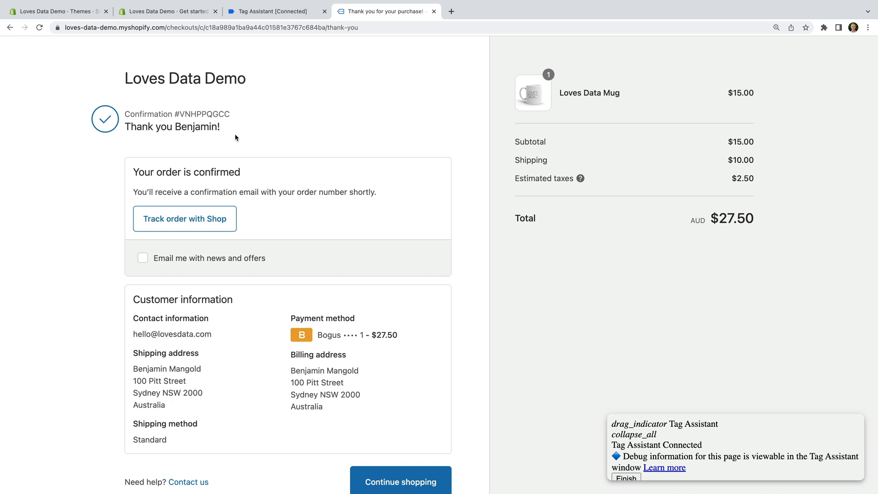
Step: Dismiss the Connected notice and scroll the G-D3HHMN86QR hits to find the Purchase event
{"action": "left_click", "coordinate": [274, 11]}
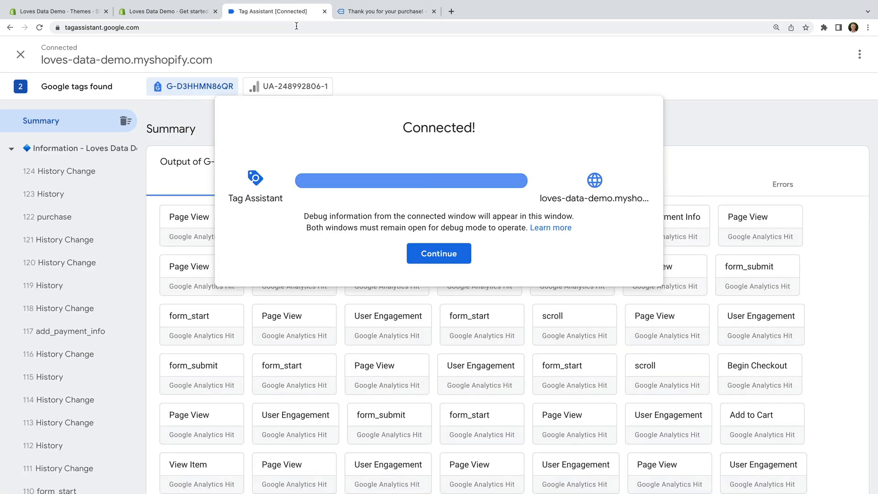
{"action": "left_click", "coordinate": [438, 253]}
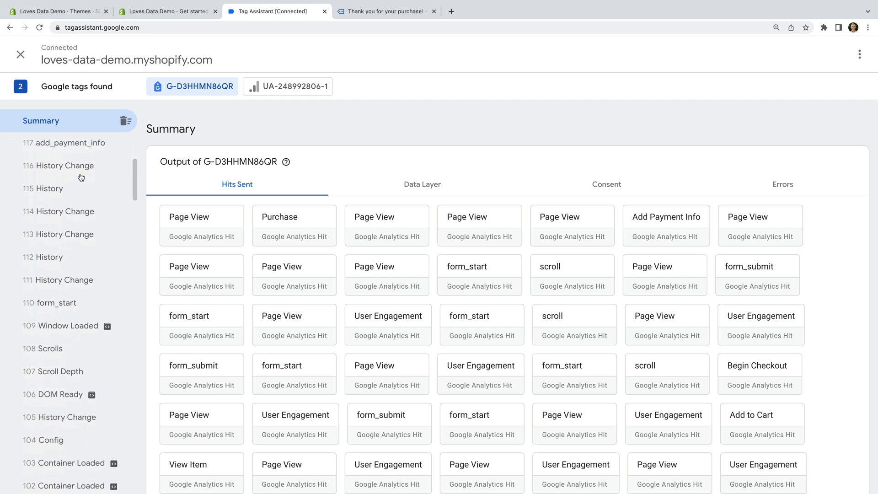
{"action": "scroll", "scroll_direction": "down", "scroll_amount": 3}
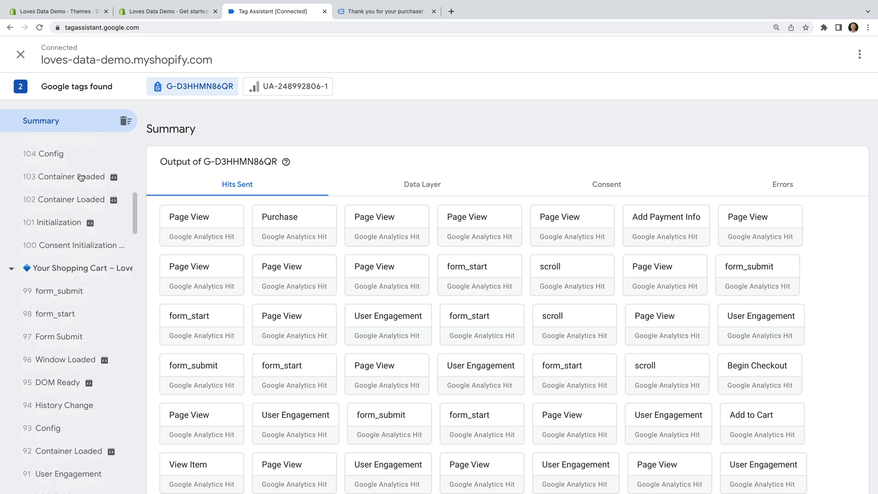
{"action": "scroll", "scroll_direction": "down", "scroll_amount": 3}
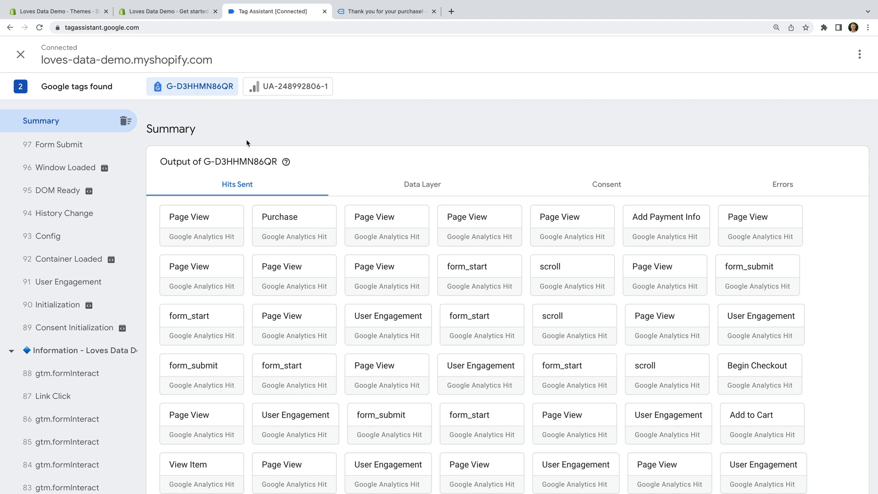
{"action": "mouse_move", "coordinate": [409, 179]}
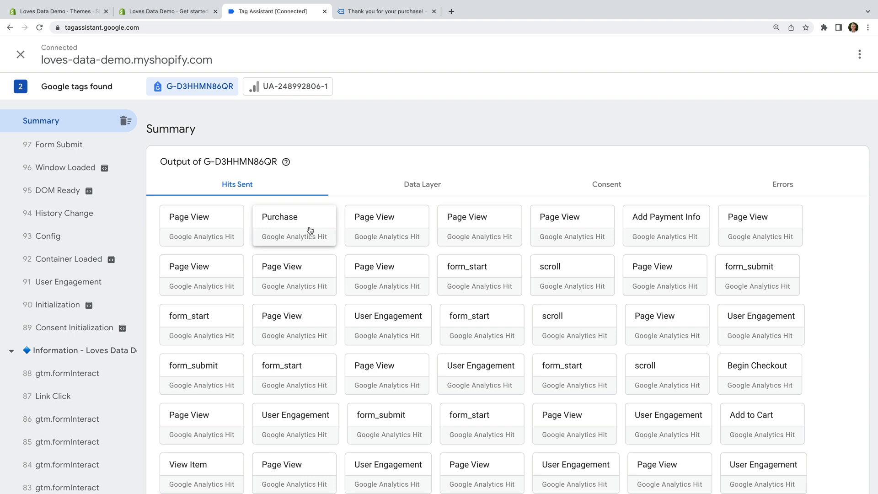
{"action": "mouse_move", "coordinate": [311, 231]}
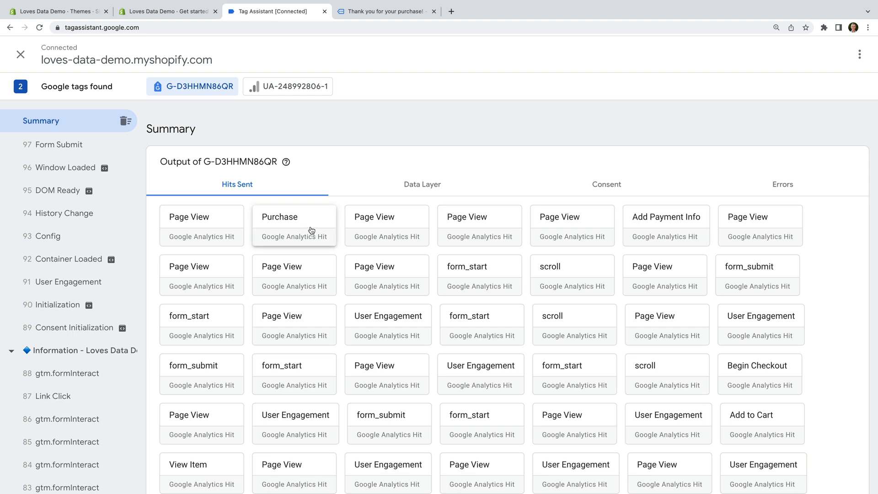
{"action": "mouse_move", "coordinate": [642, 234]}
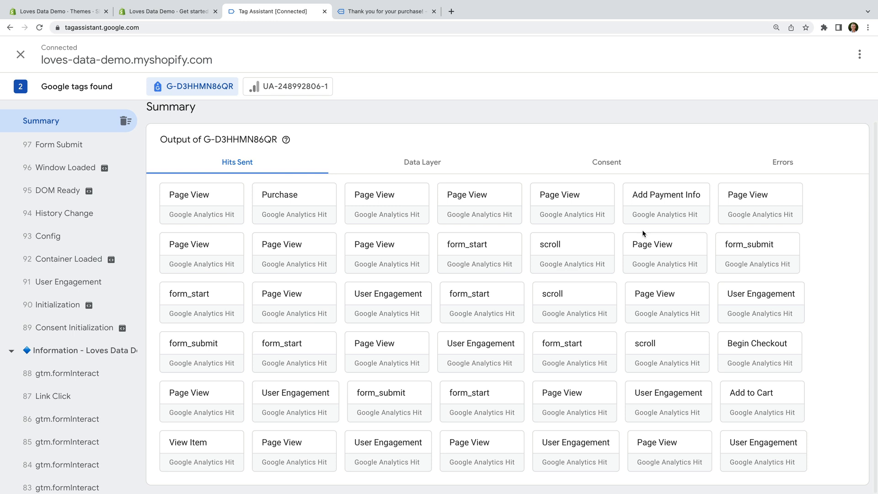
{"action": "mouse_move", "coordinate": [762, 401]}
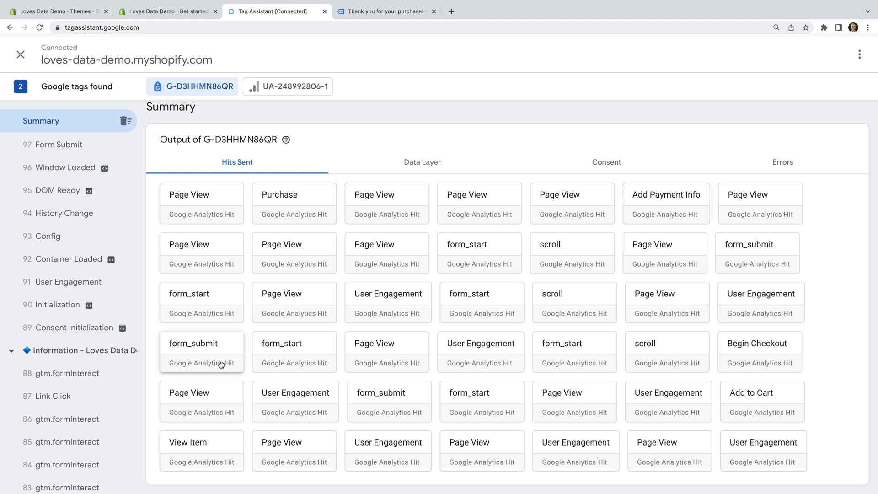
Step: Go from the Shopify admin's Sales channels menu to App and sales channel settings
{"action": "left_click", "coordinate": [167, 11]}
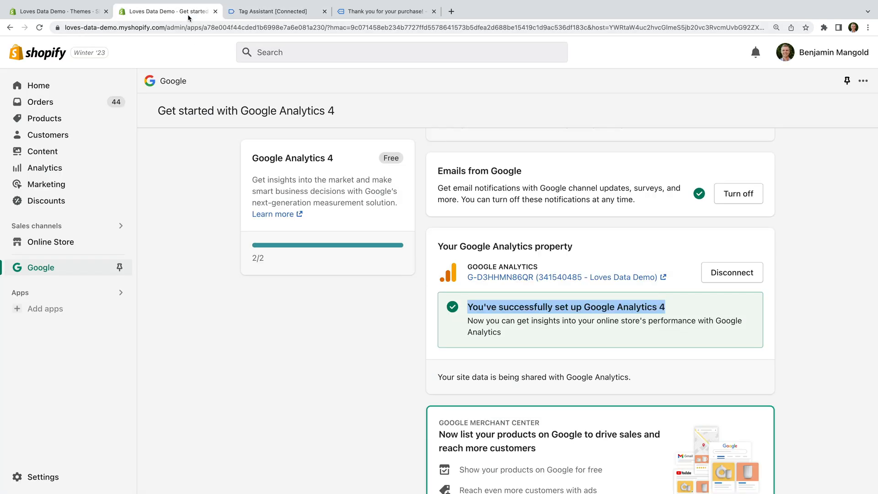
{"action": "mouse_move", "coordinate": [30, 226]}
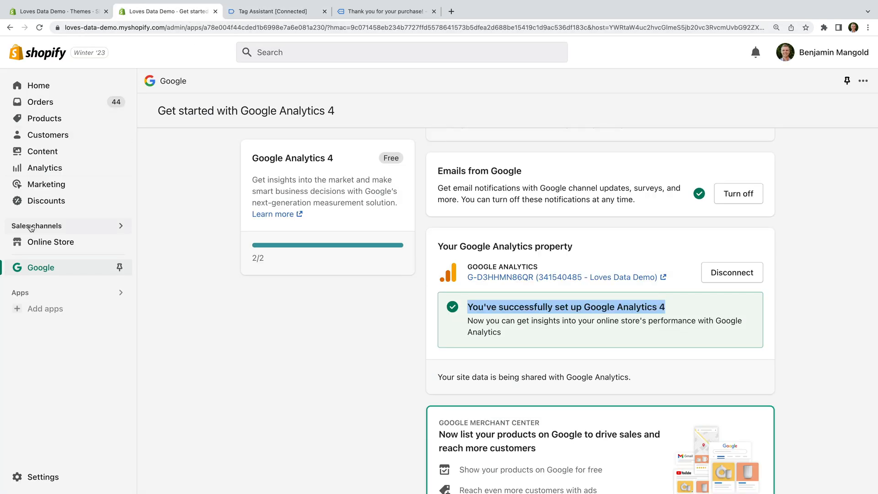
{"action": "left_click", "coordinate": [37, 225]}
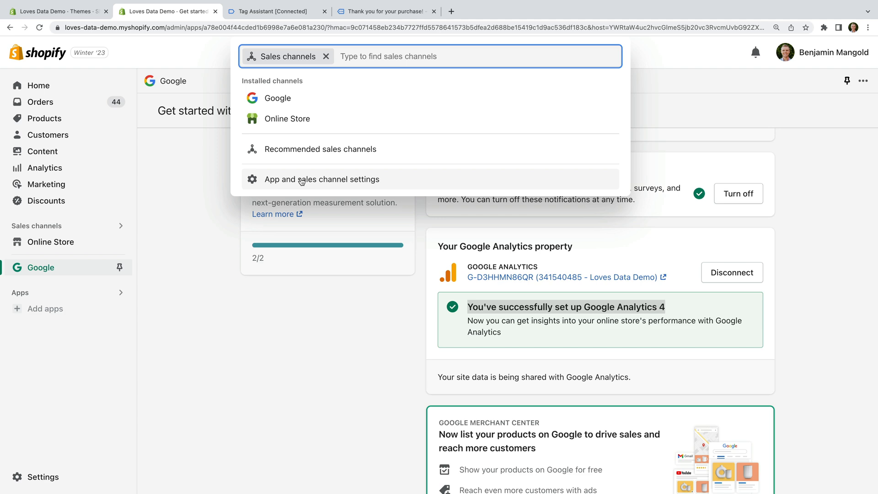
{"action": "left_click", "coordinate": [322, 179]}
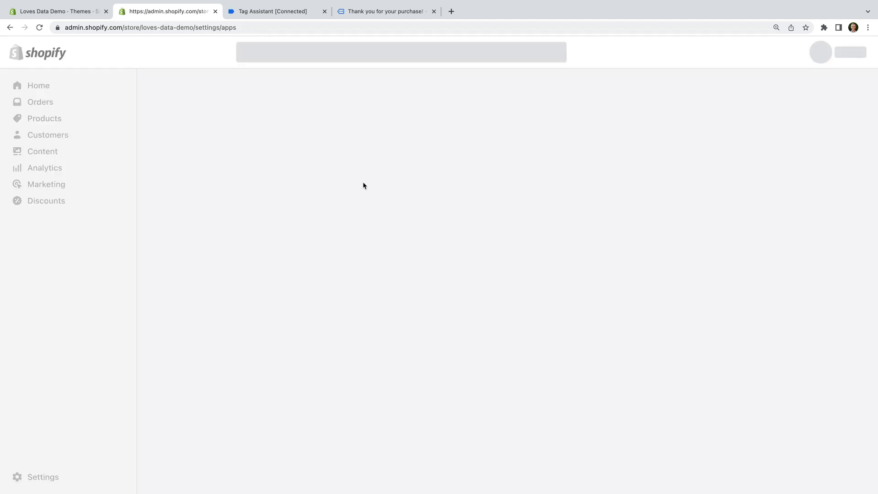